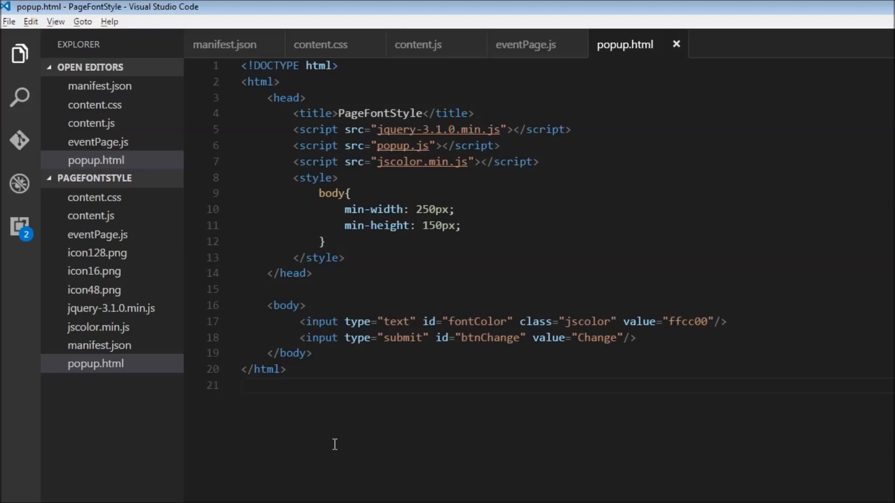
pyautogui.moveTo(97, 188)
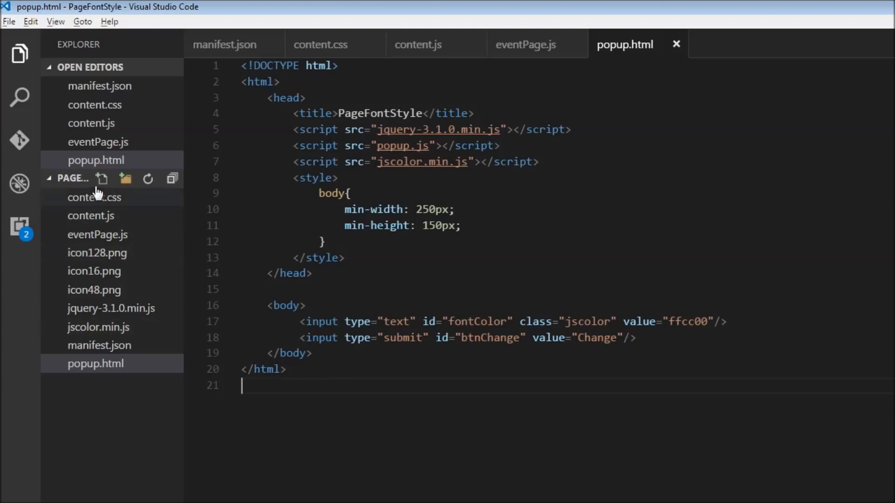
# Step: Create popup.js with a jQuery ready function storing $('#fontColor').val() in a color variable
pyautogui.click(102, 179)
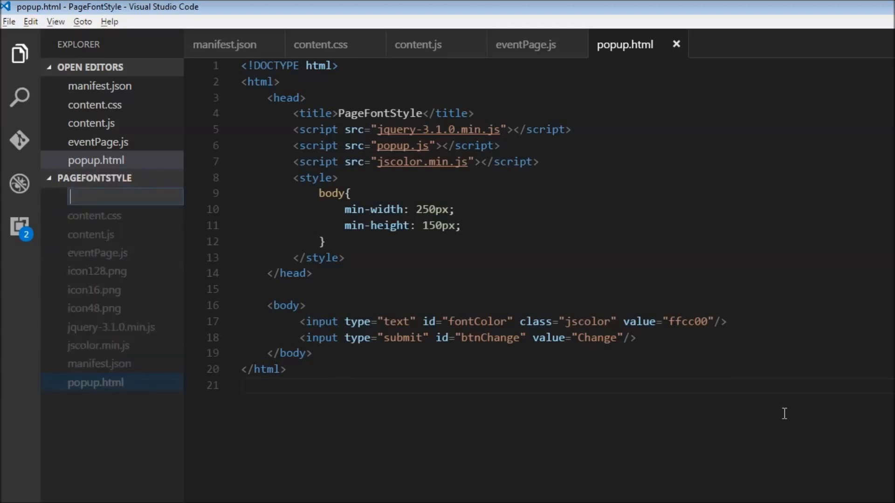
pyautogui.write('popup.js')
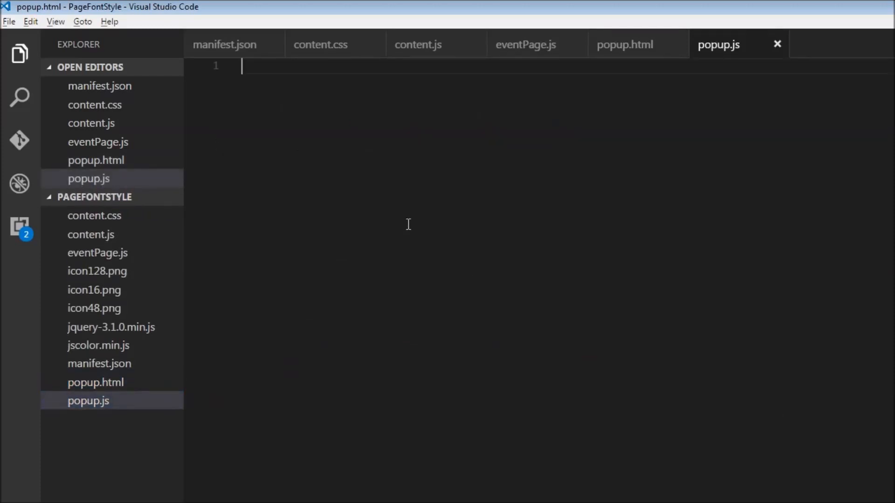
pyautogui.write('$()')
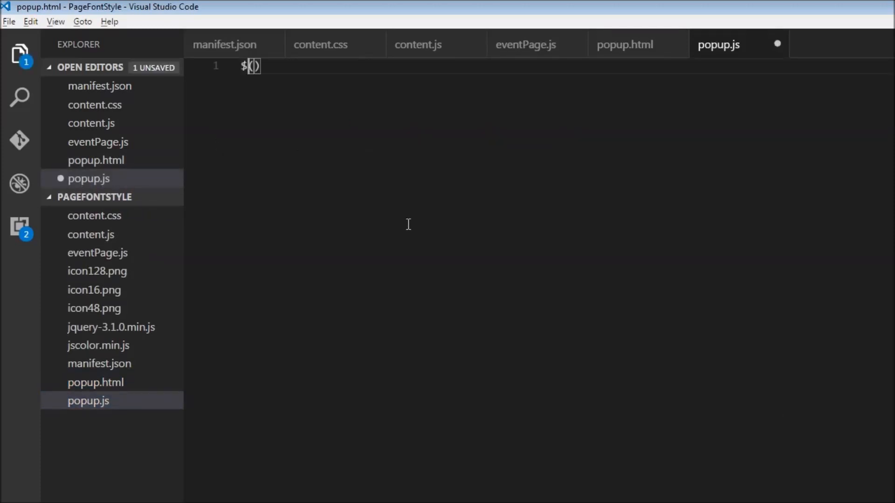
pyautogui.write('function(')
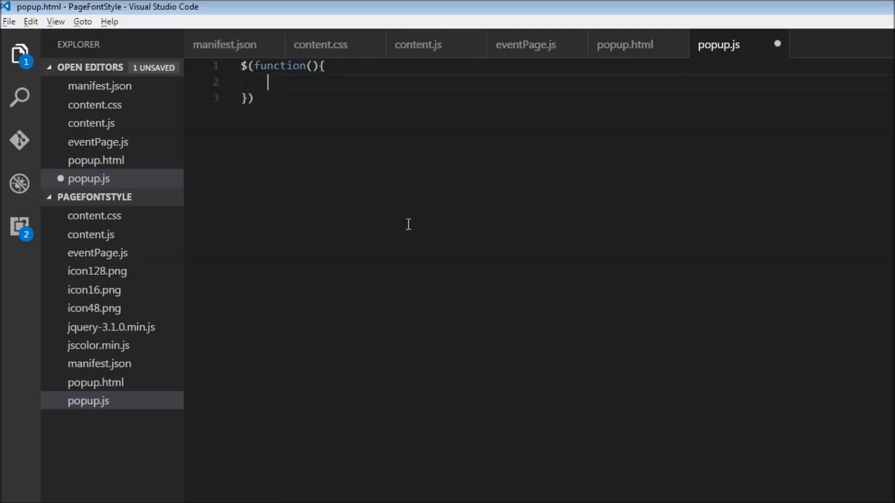
pyautogui.write('var')
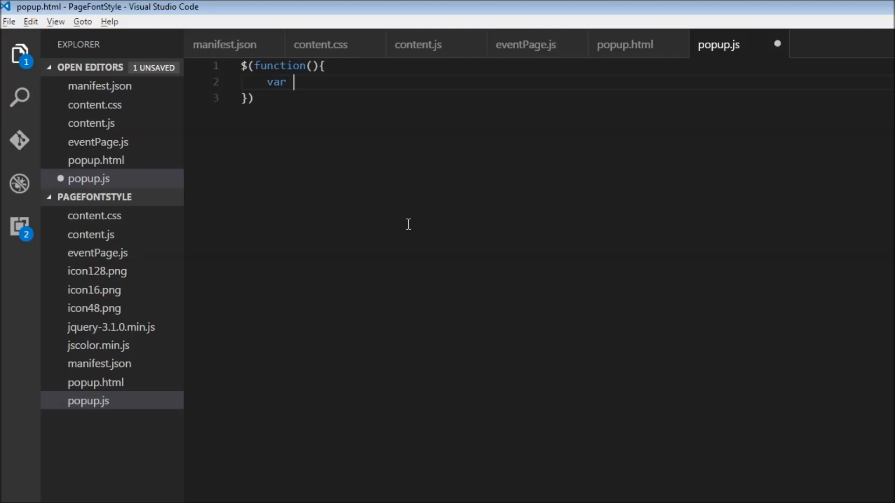
pyautogui.write("color = $('#")
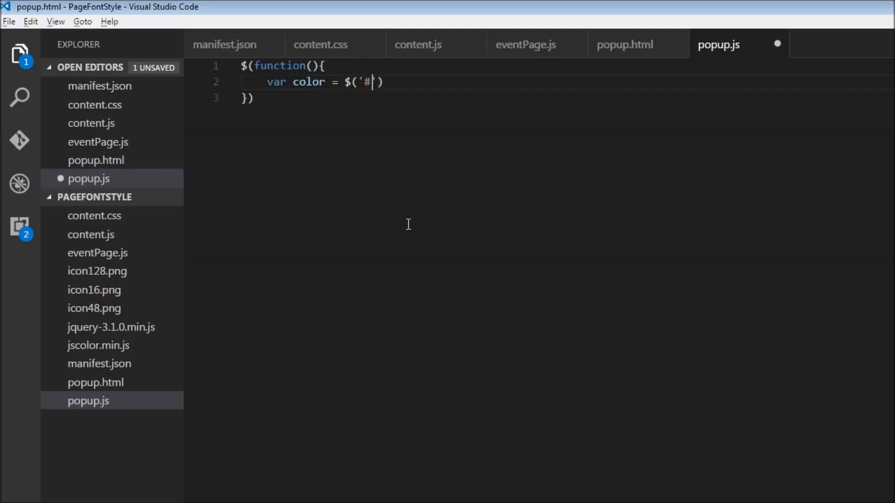
pyautogui.write('fontColor')
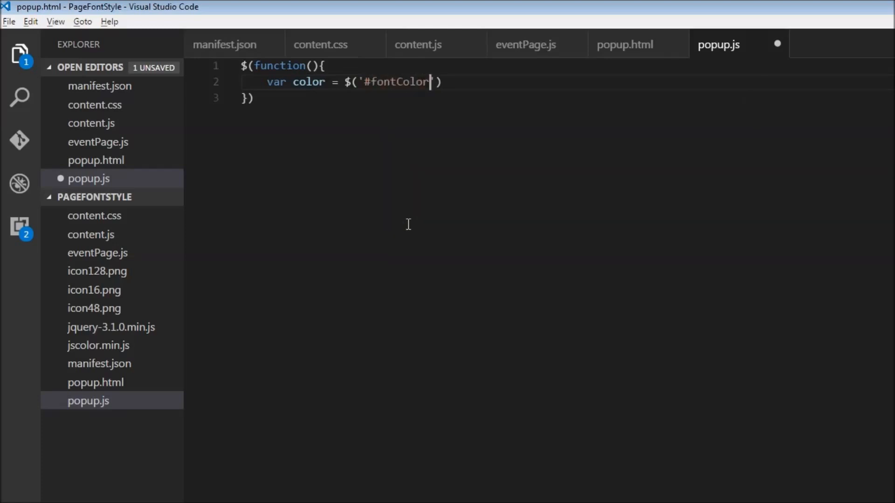
pyautogui.write('.val();')
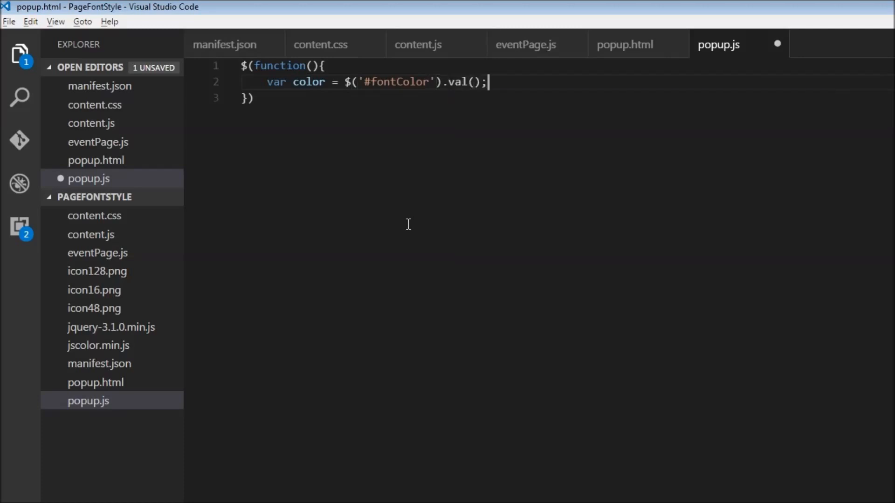
# Step: Attach a "change paste keyup" listener to #fontColor with .on()
pyautogui.write('$(')
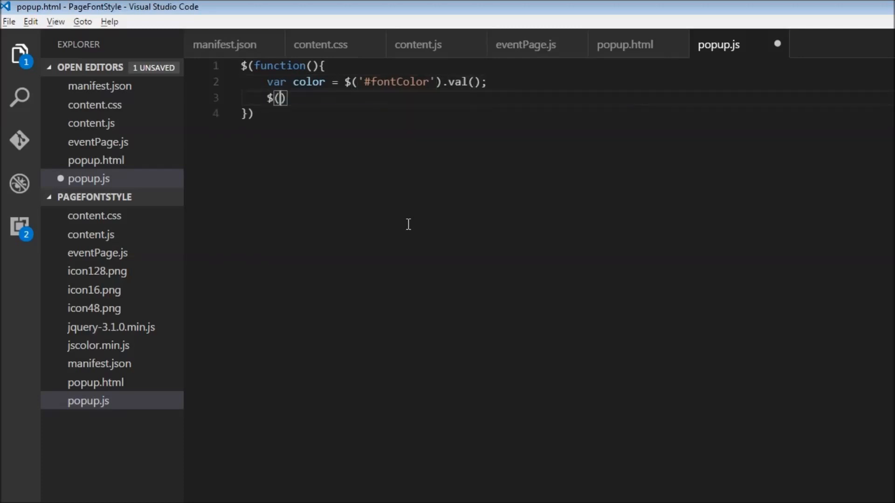
pyautogui.write("'#'")
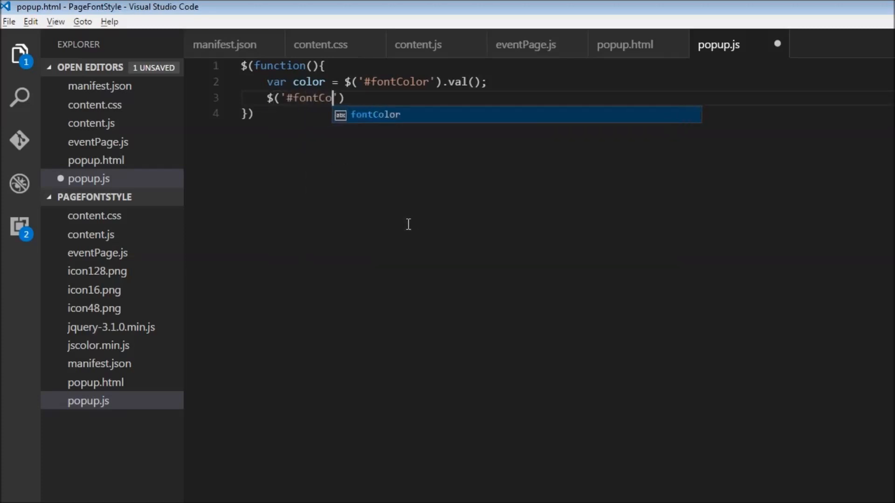
pyautogui.write("lor').o")
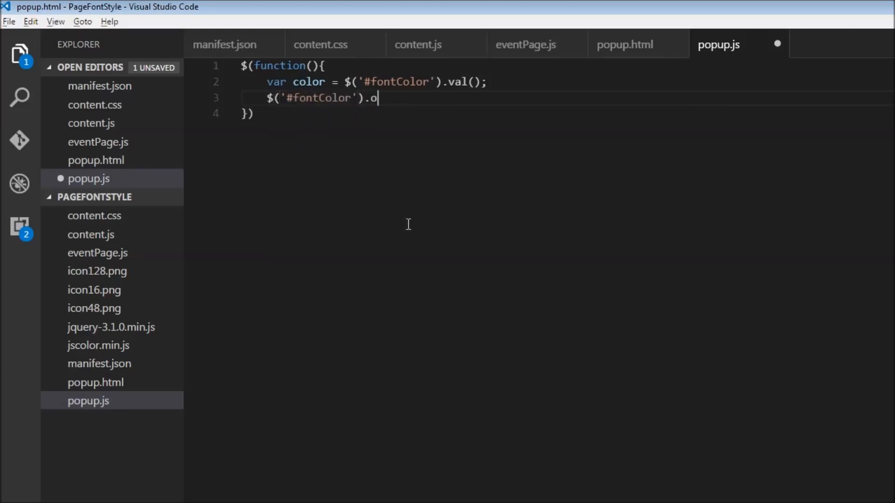
pyautogui.write('n(')
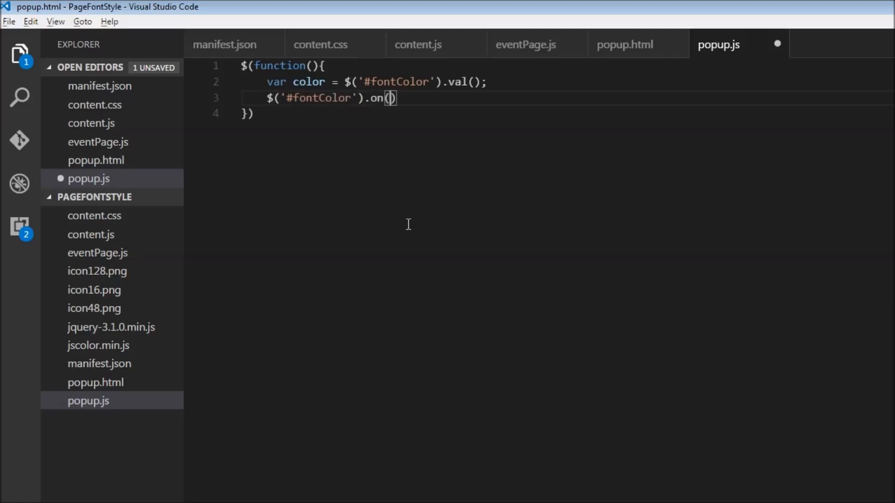
pyautogui.write('"change"')
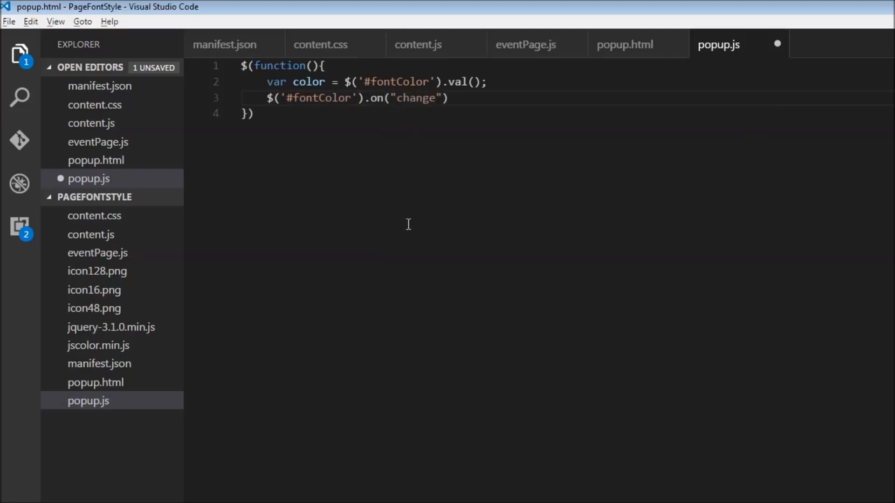
pyautogui.write('paste')
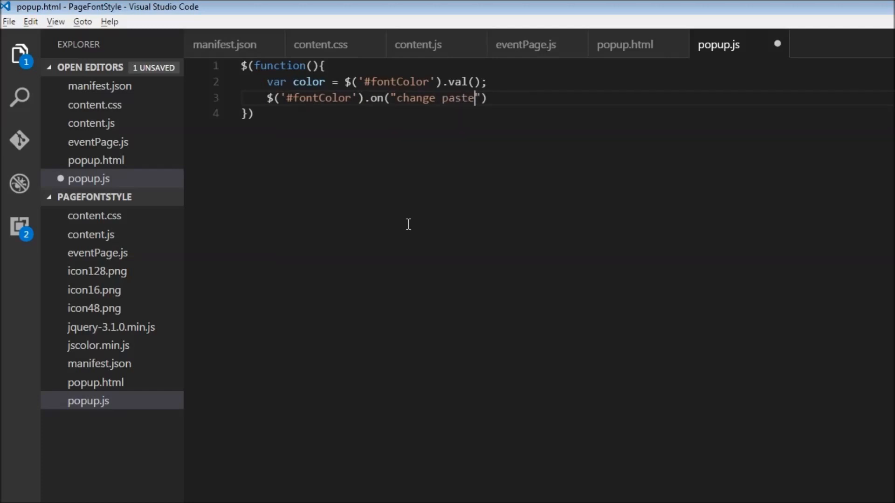
pyautogui.write('key')
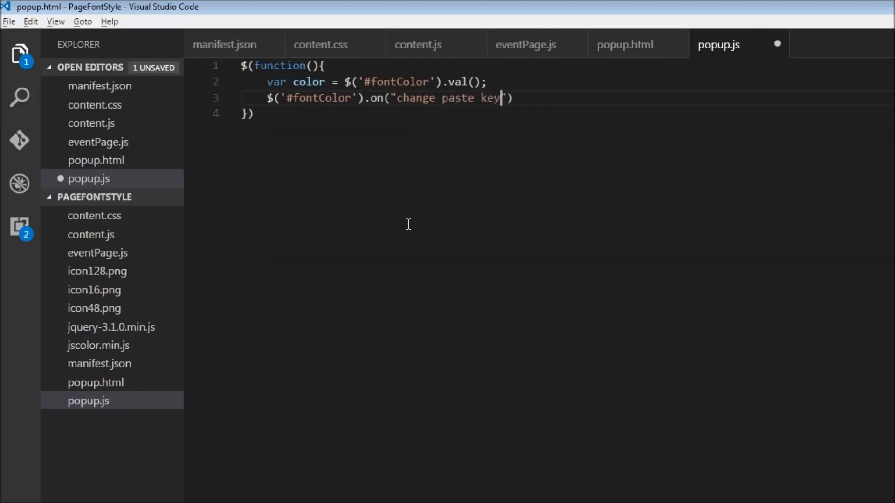
pyautogui.write('up')
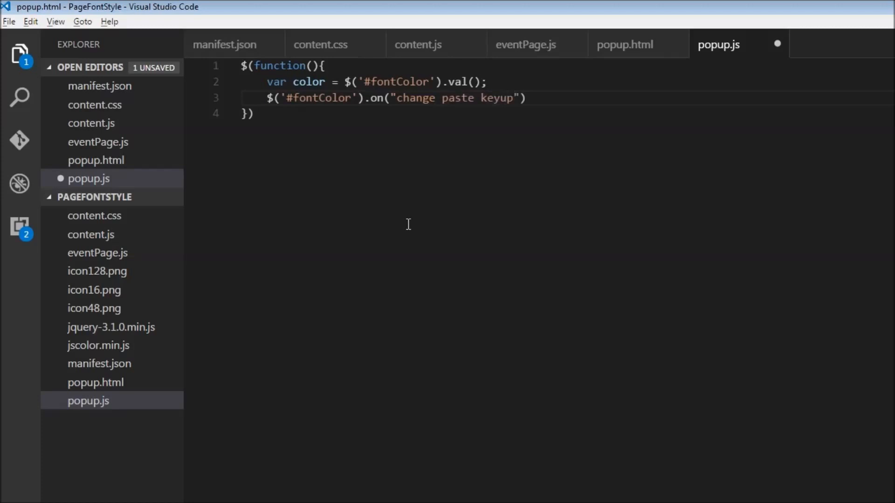
pyautogui.write(',')
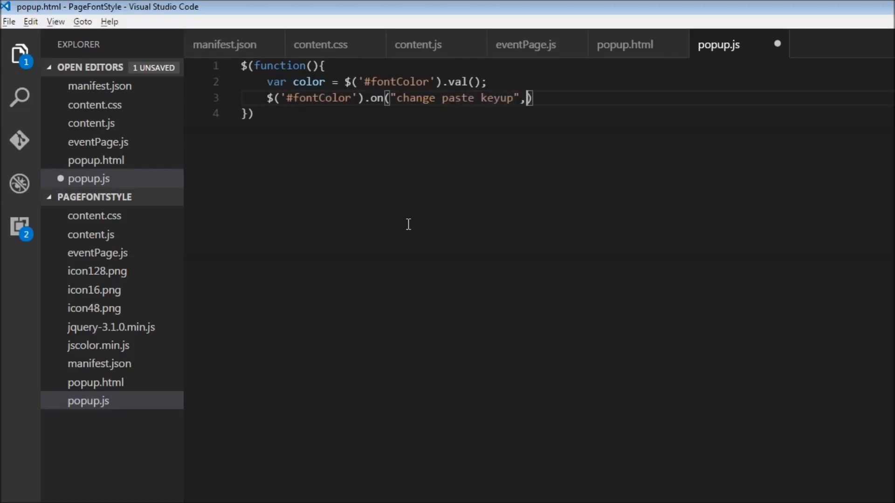
# Step: Make the listener set color = $(this).val(), then add a new line after it
pyautogui.write('function(')
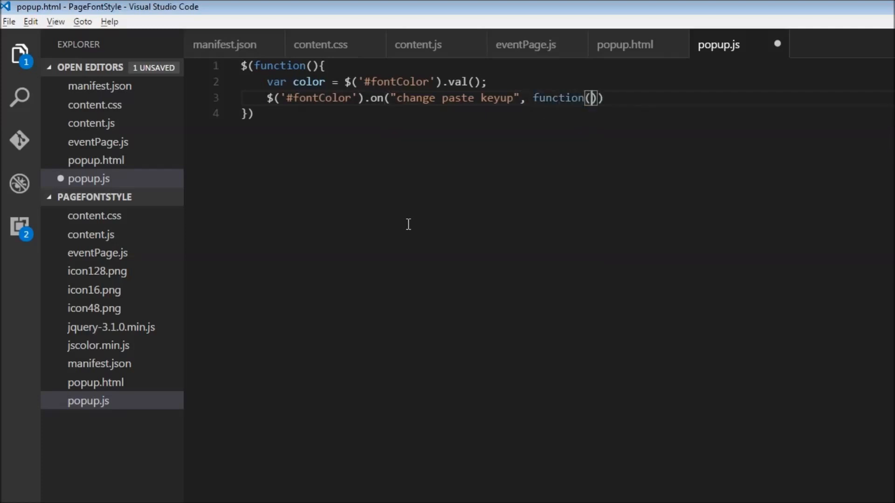
pyautogui.write('color')
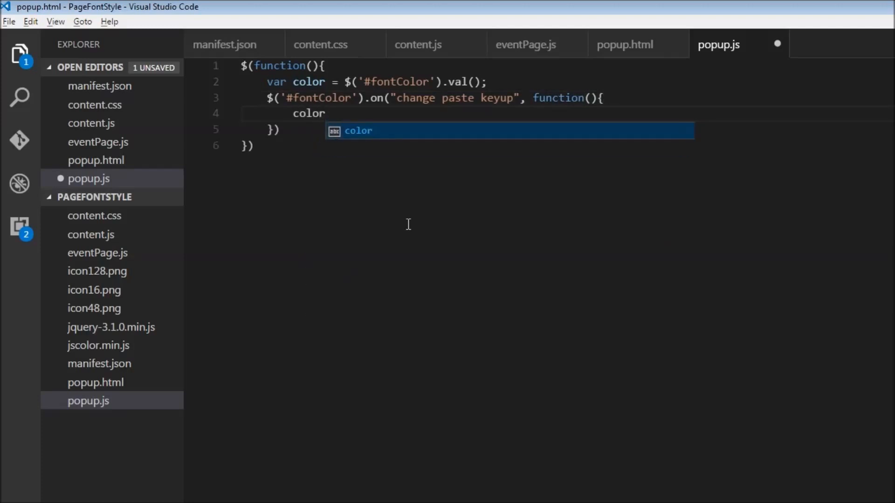
pyautogui.write('= $()')
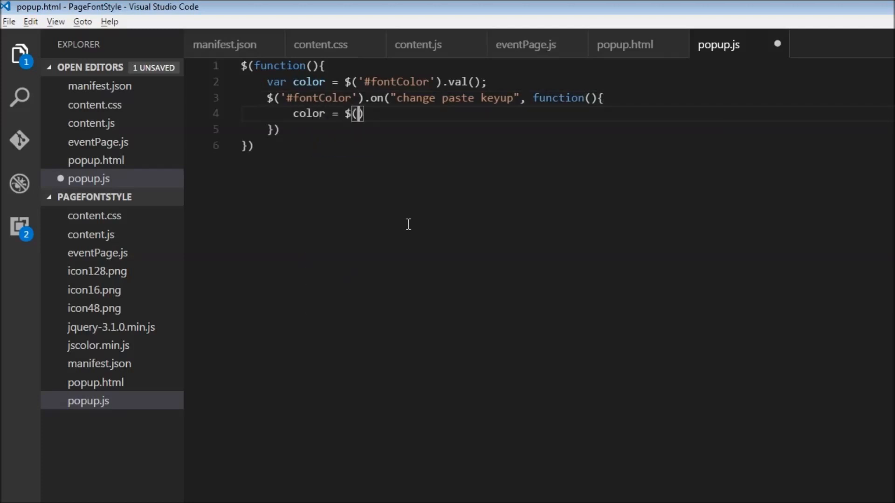
pyautogui.write('this).')
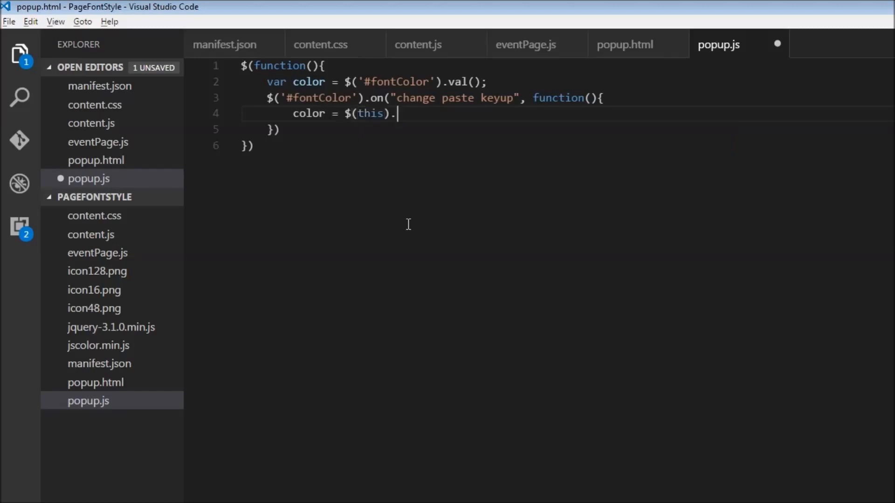
pyautogui.write('val();')
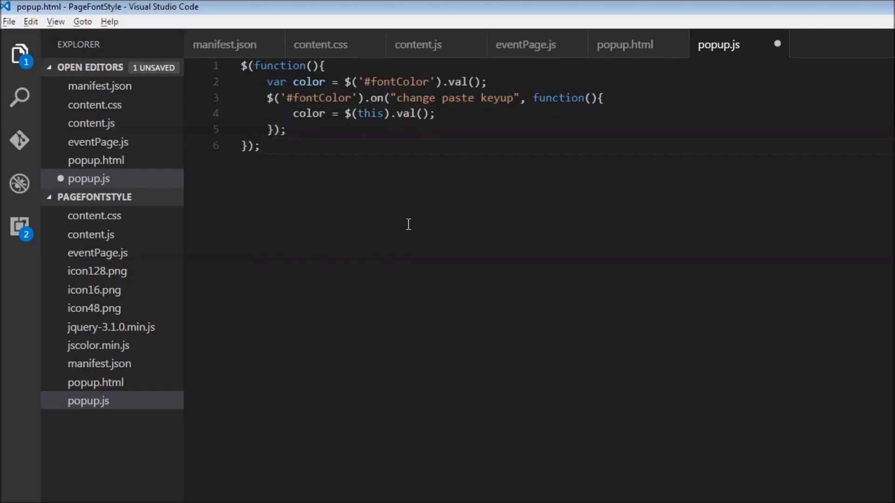
pyautogui.click(270, 130)
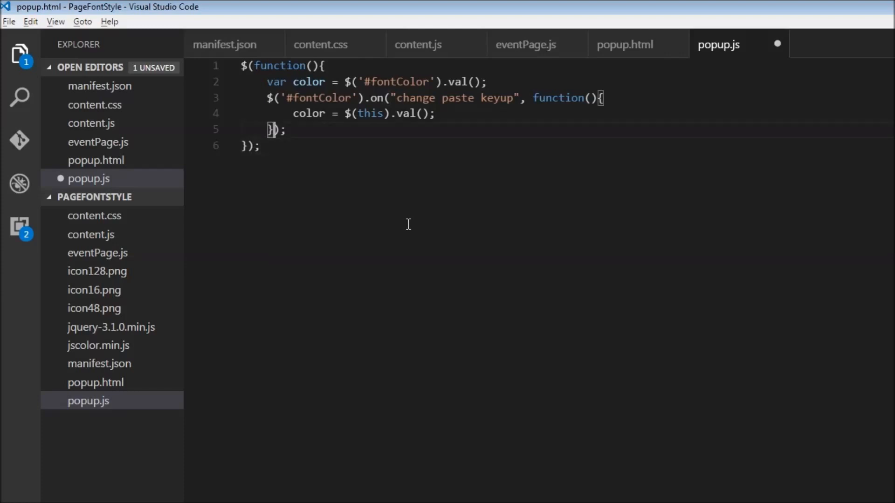
pyautogui.press('Enter')
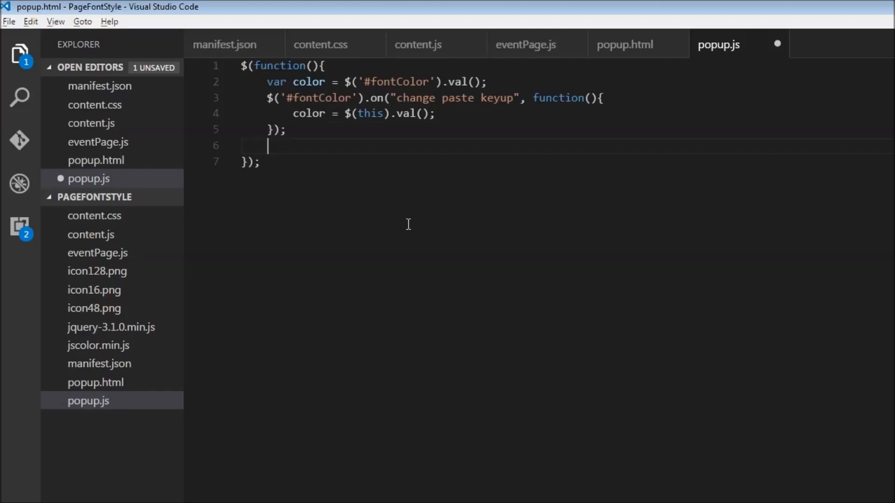
# Step: Confirm the button id in the popup markup, then start a $('#btnChange').click handler
pyautogui.write('$')
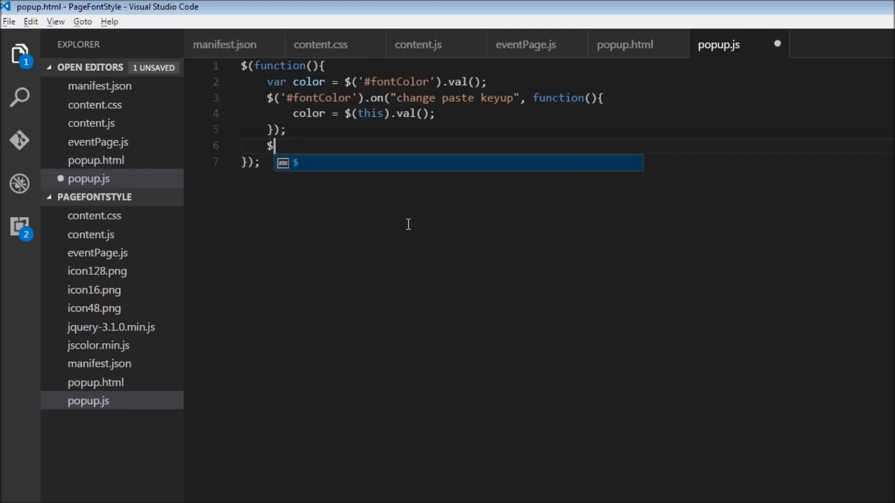
pyautogui.click(625, 45)
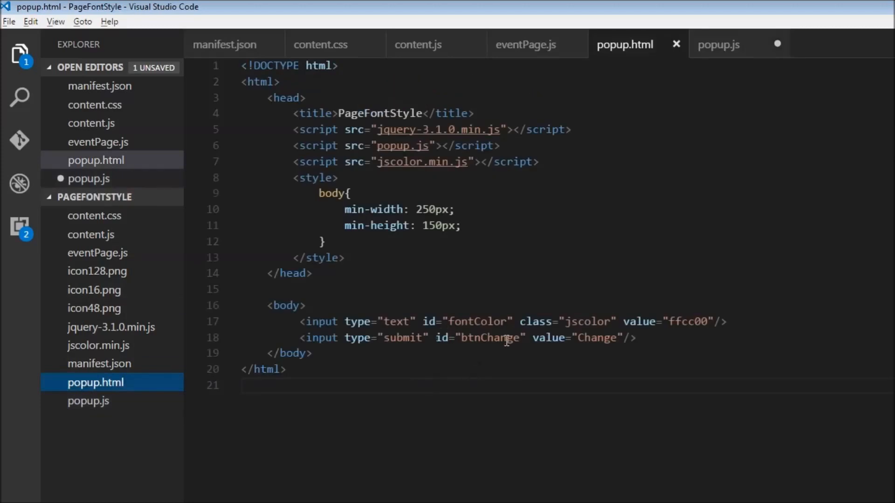
pyautogui.click(718, 45)
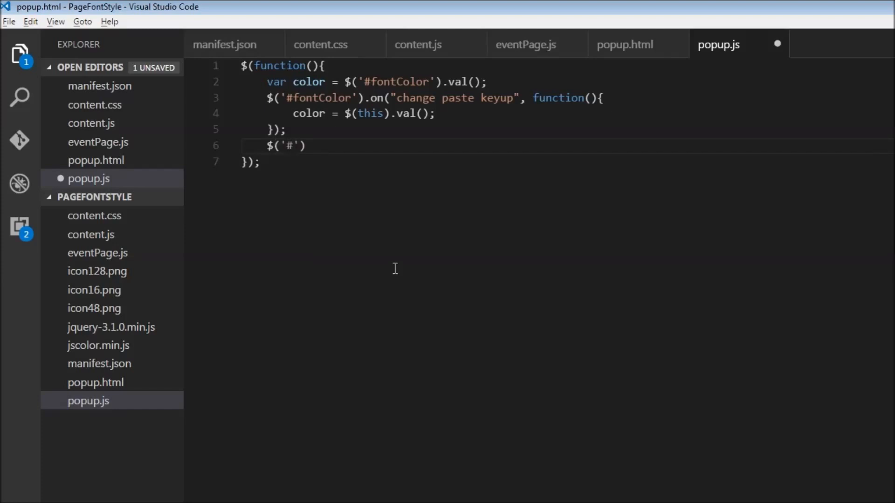
pyautogui.write('btnCha')
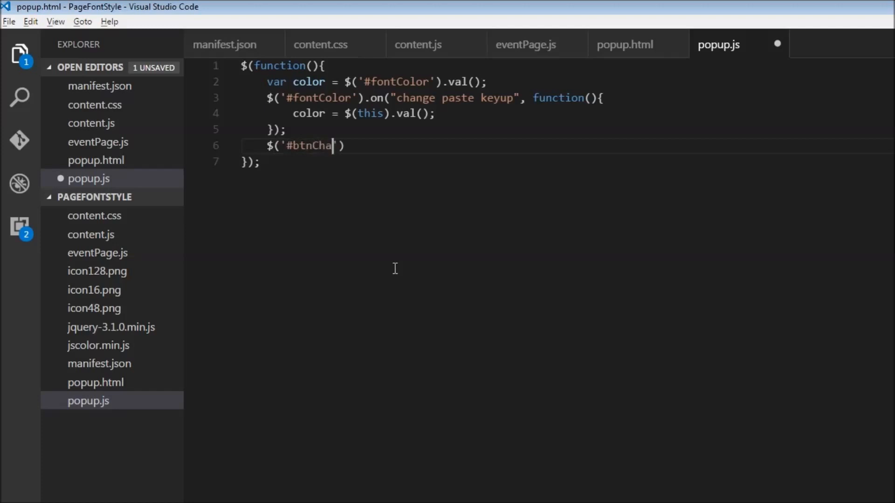
pyautogui.write("nge'")
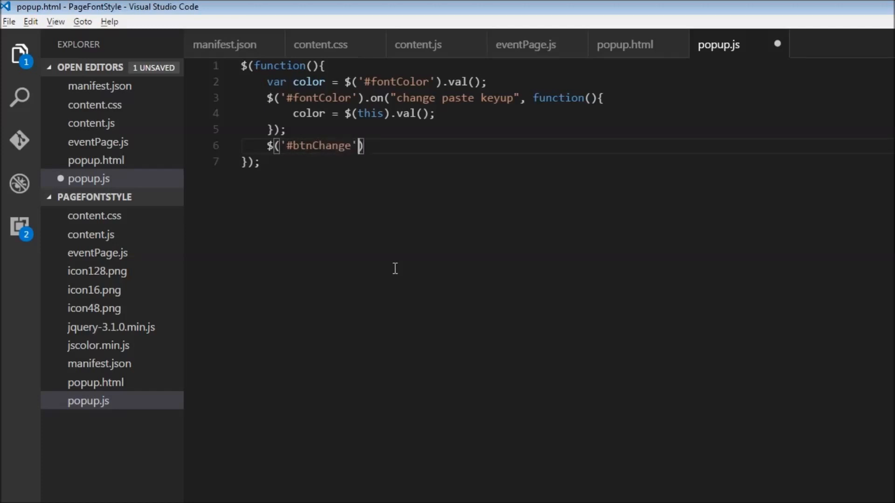
pyautogui.write('.click(function(){')
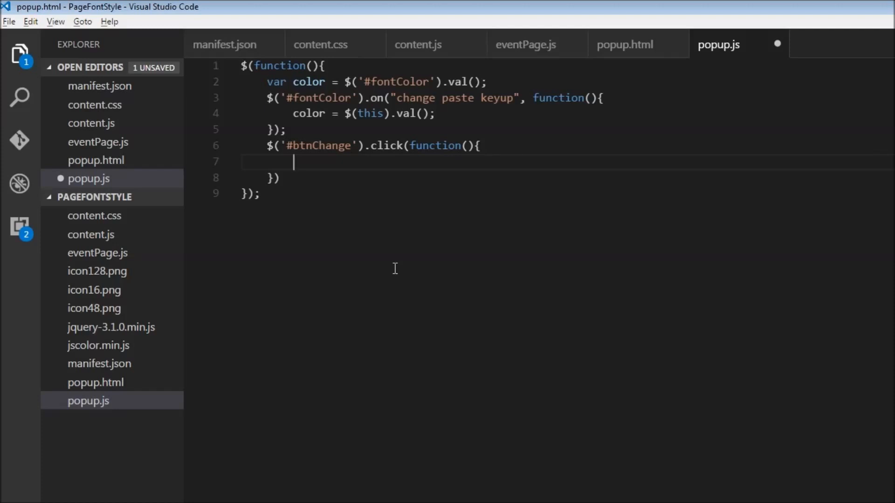
# Step: Inside it, call chrome.tabs.query({active: true, currentWindow: true}) with an empty tabs callback
pyautogui.write('chrome')
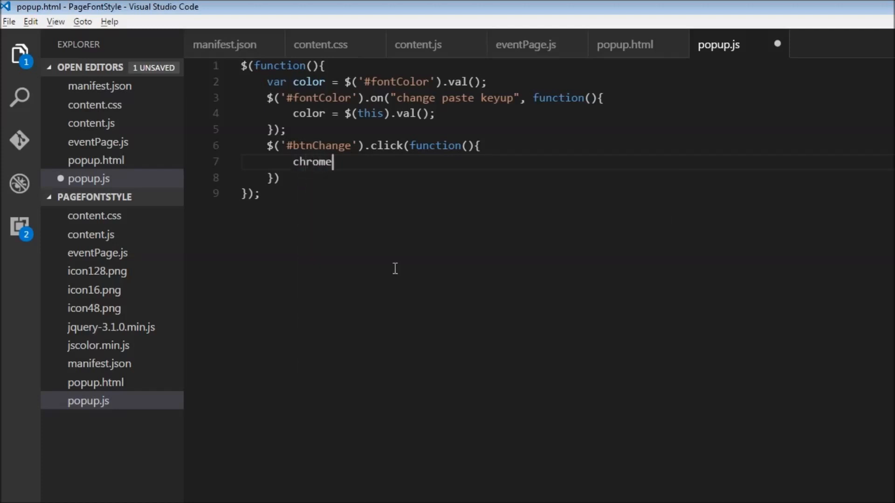
pyautogui.write('.tabs.query({')
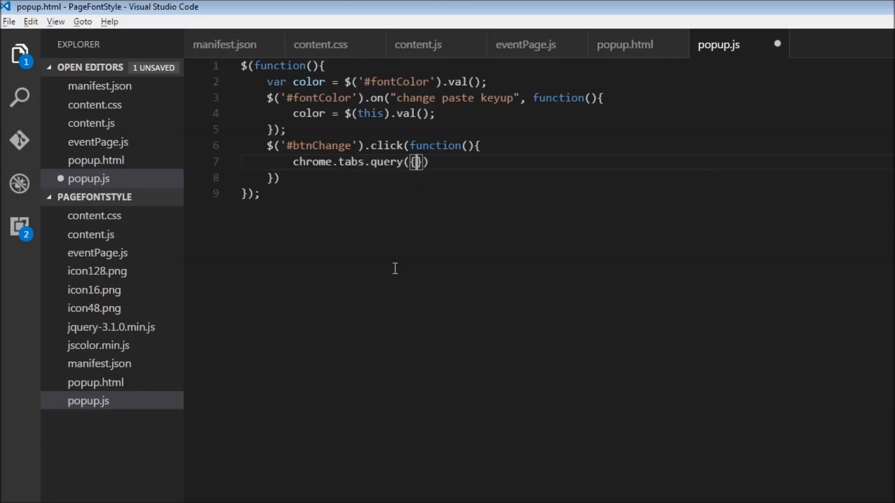
pyautogui.write('active:')
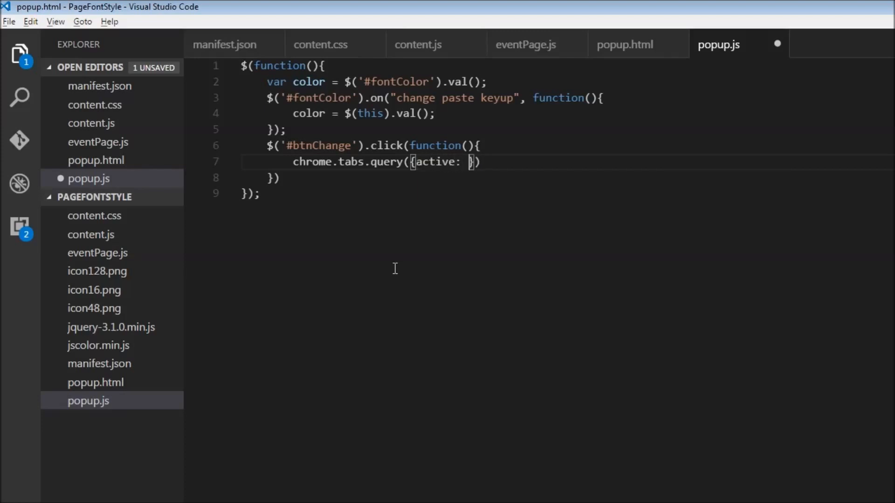
pyautogui.write('true,')
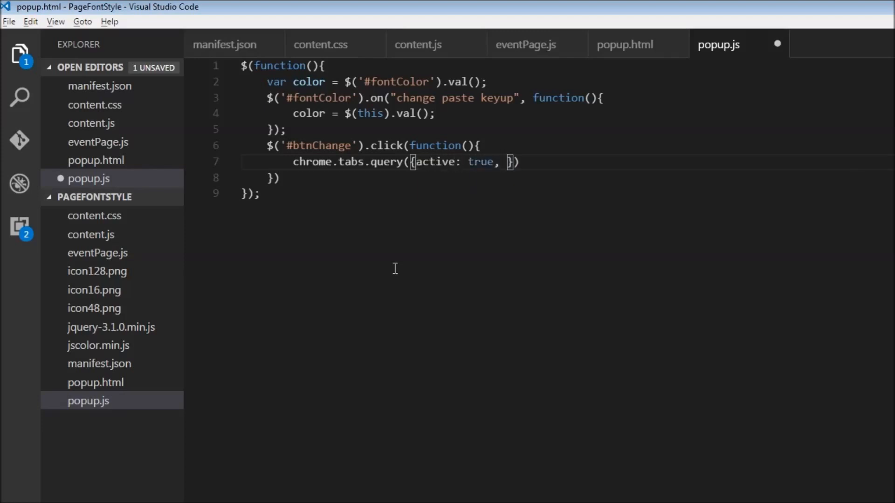
pyautogui.write('currentWindow')
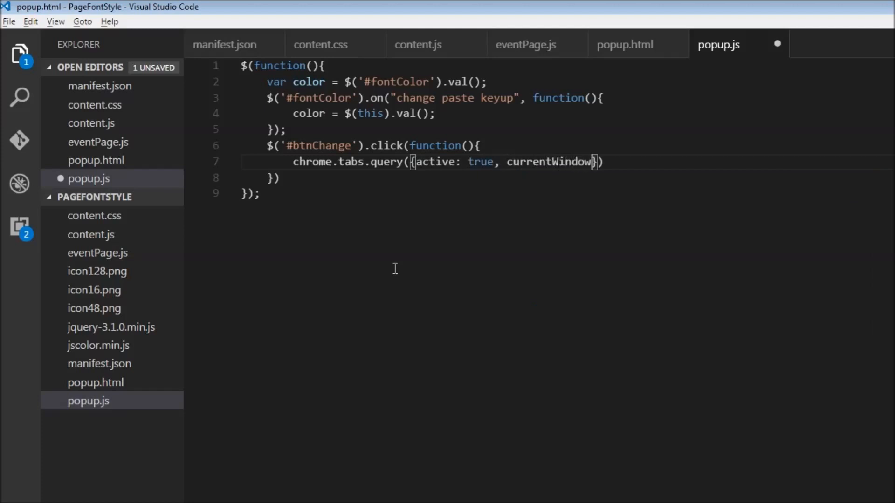
pyautogui.write(':true')
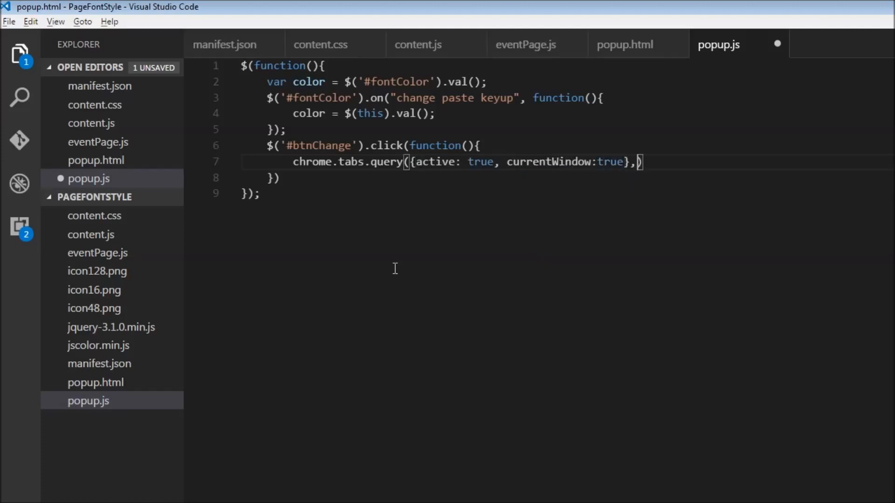
pyautogui.write('function(tabs')
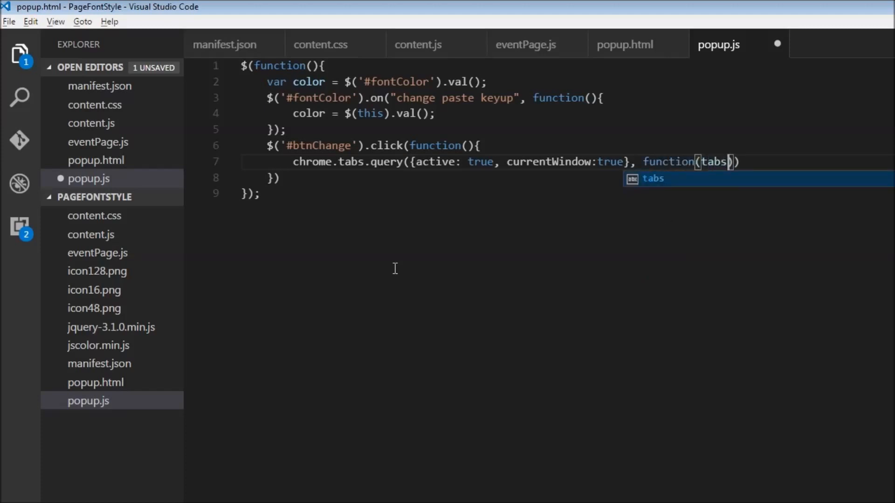
pyautogui.press('enter')
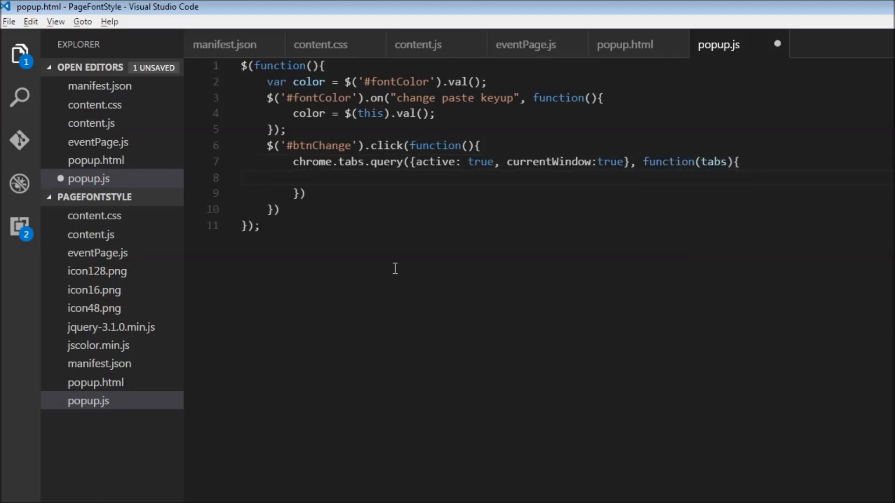
# Step: Call chrome.tabs.sendMessage to tabs[0].id with an empty message object
pyautogui.write('chrome')
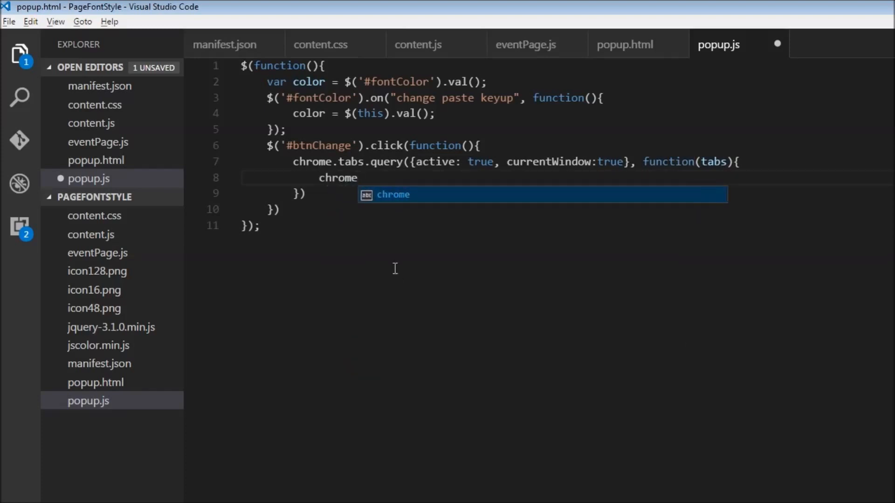
pyautogui.write('.tabs.send')
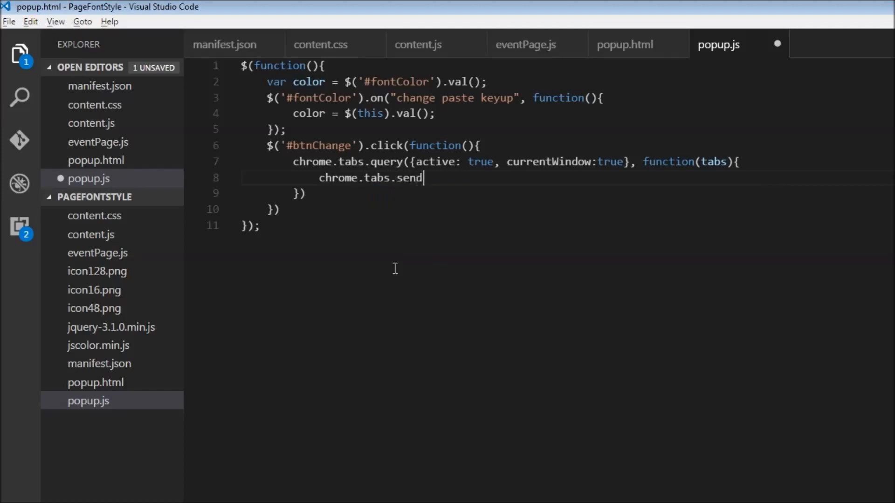
pyautogui.write('Message()')
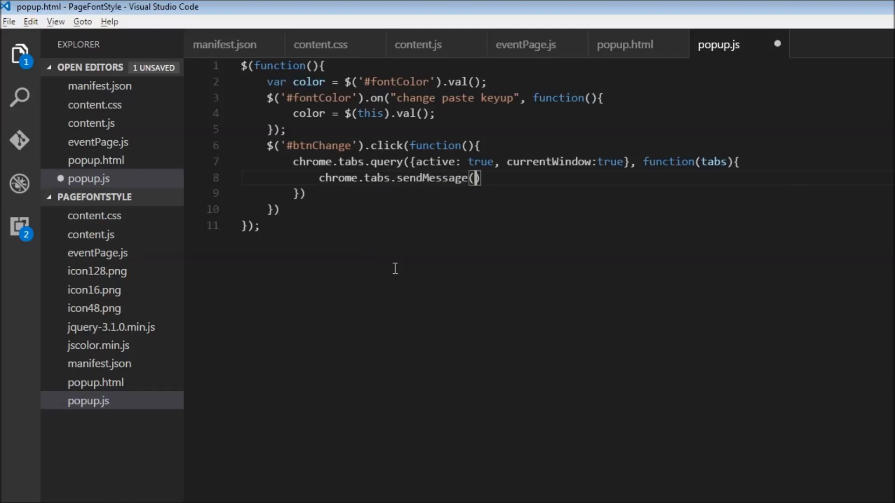
pyautogui.write('tabs[0]')
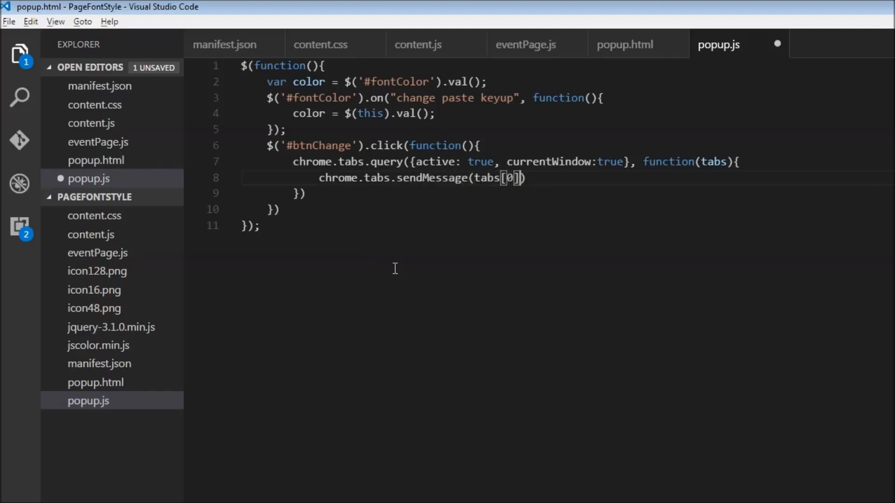
pyautogui.write('.id')
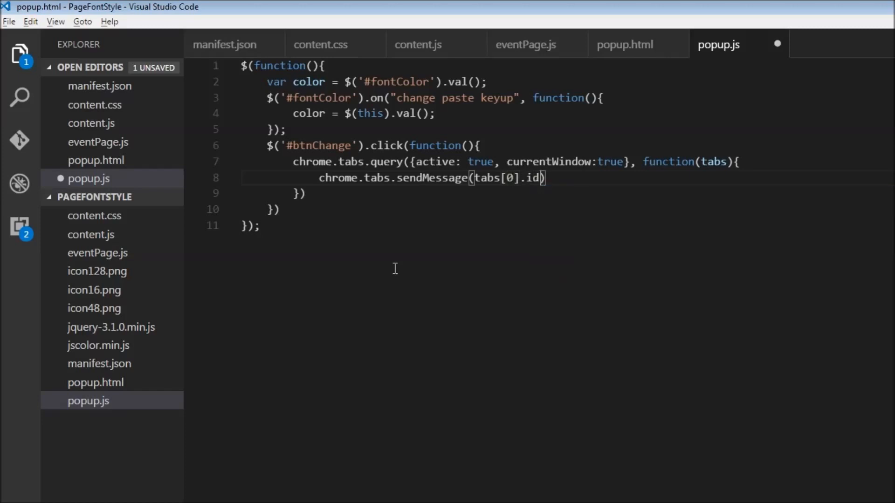
pyautogui.write(', {}')
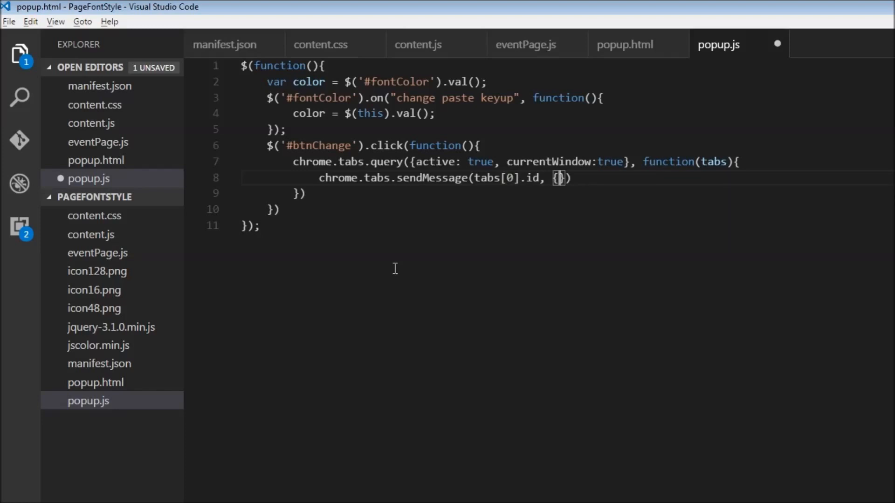
# Step: Fill the message with todo: "changeColor" and clickedColor: color, and save popup.js
pyautogui.write('todo')
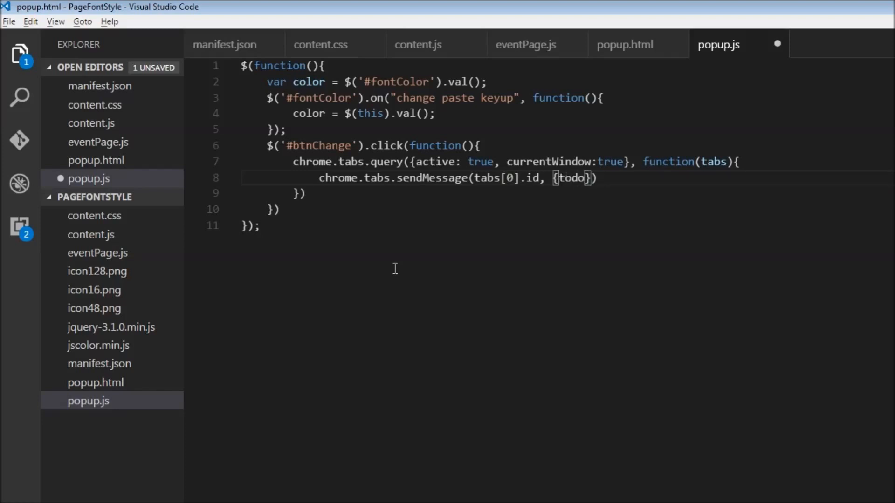
pyautogui.write(': ""')
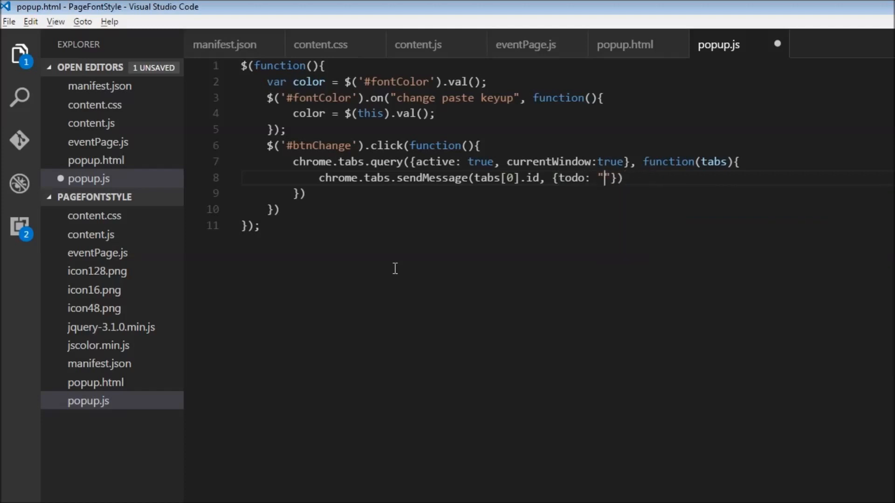
pyautogui.write('changeColor')
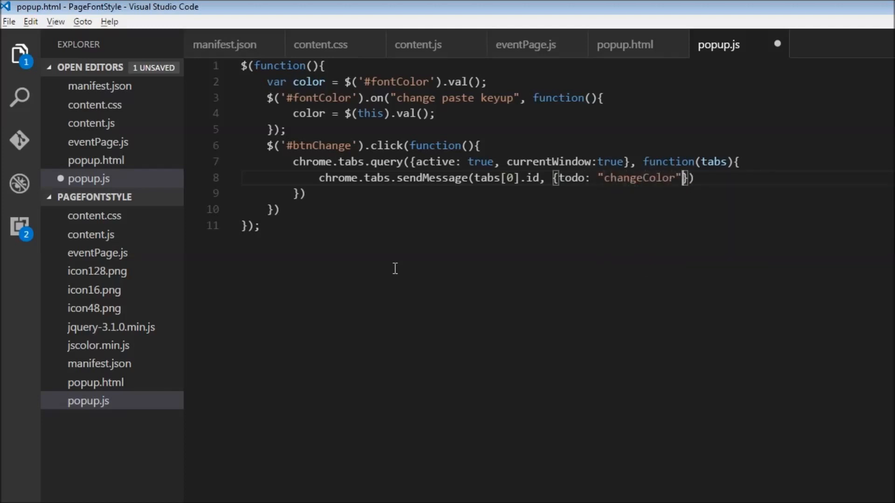
pyautogui.write(', c')
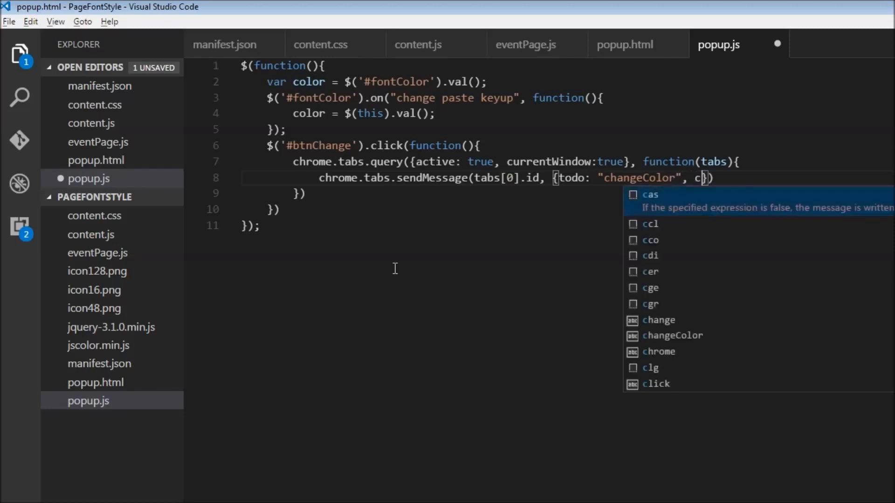
pyautogui.write('lickedColor')
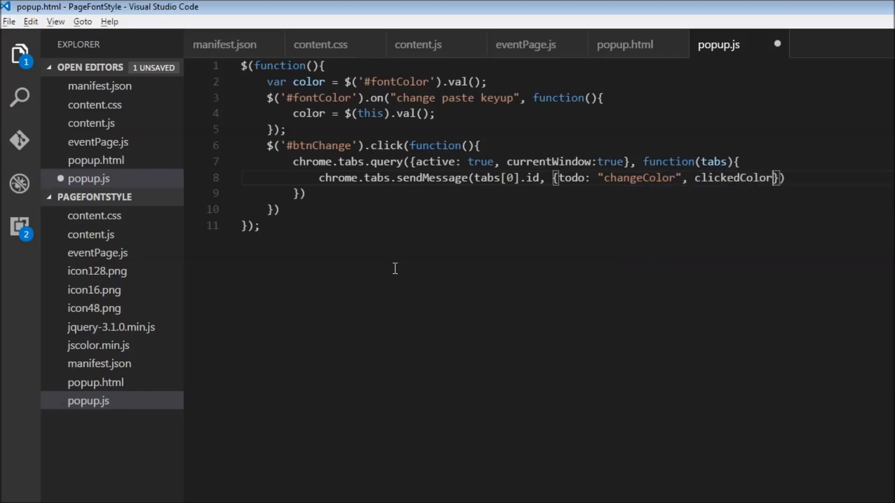
pyautogui.write(':')
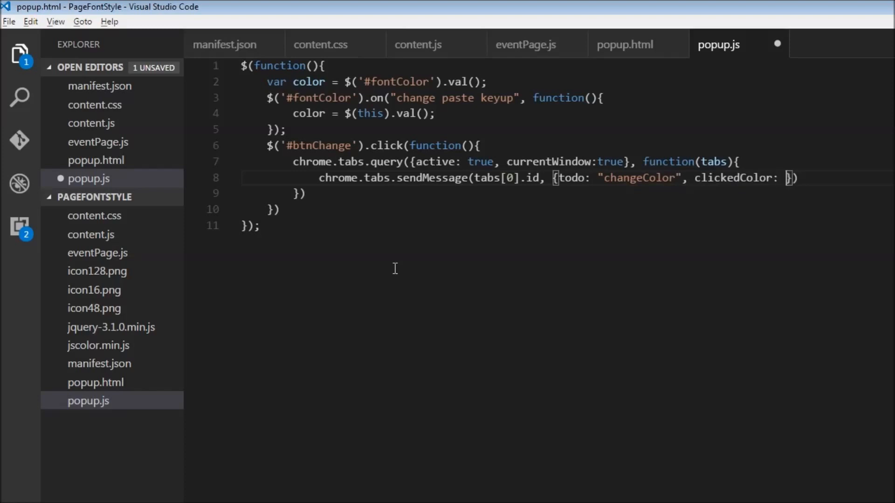
pyautogui.write('color')
pyautogui.click(566, 210)
pyautogui.write(';')
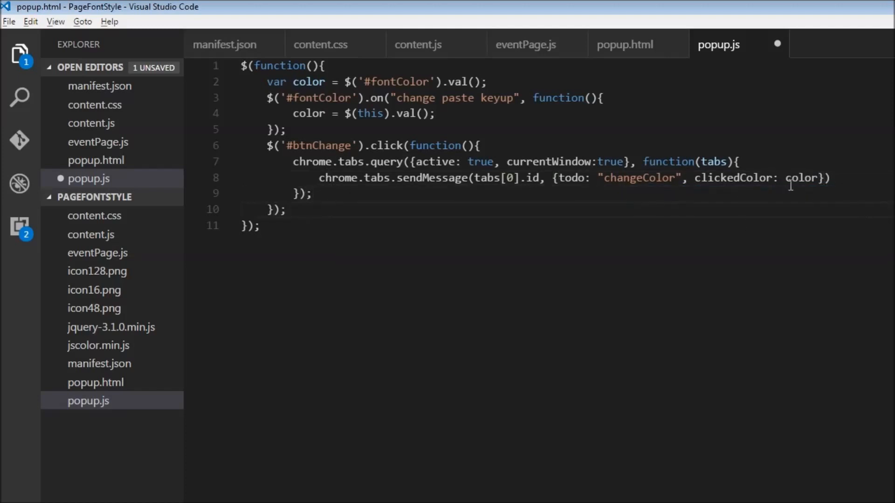
pyautogui.press('ctrl+s')
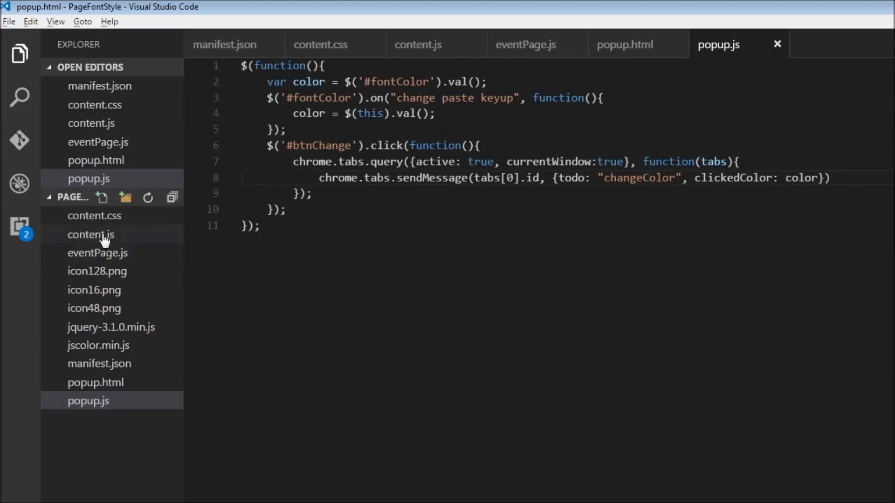
# Step: In content.js, add a chrome.runtime.onMessage.addListener function taking request and sender
pyautogui.click(92, 235)
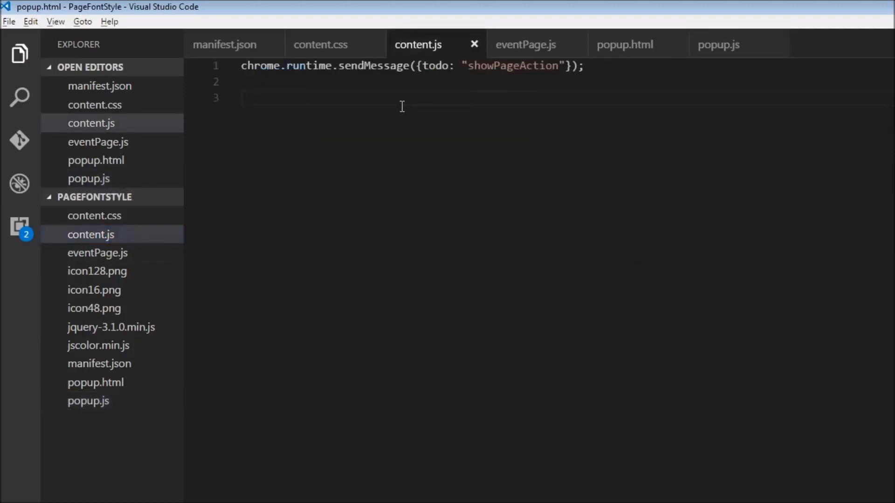
pyautogui.write('chrome.')
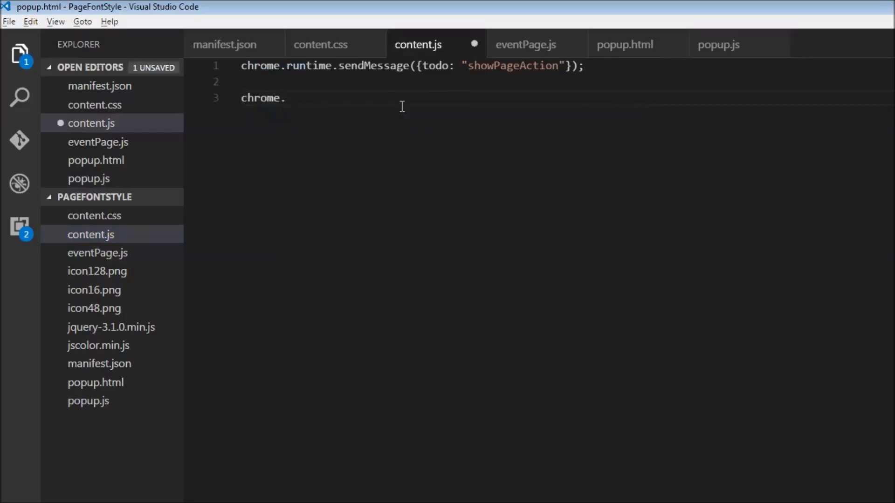
pyautogui.write('runtime')
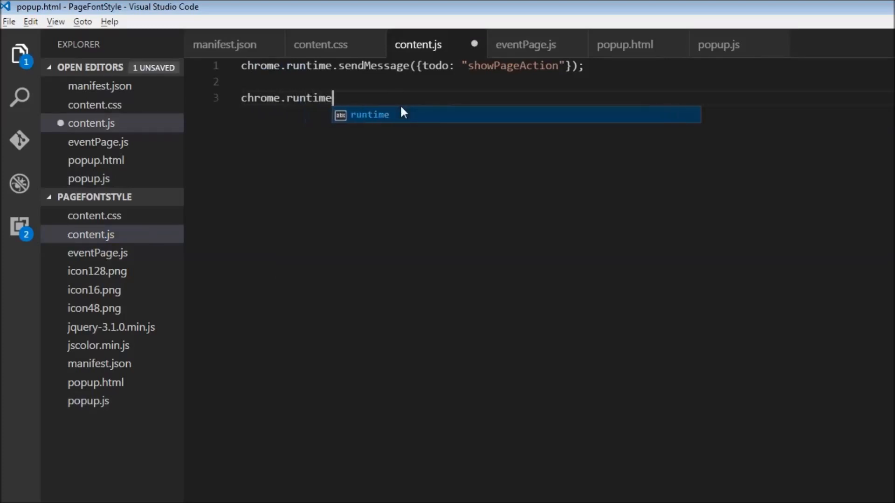
pyautogui.write('.onMessage')
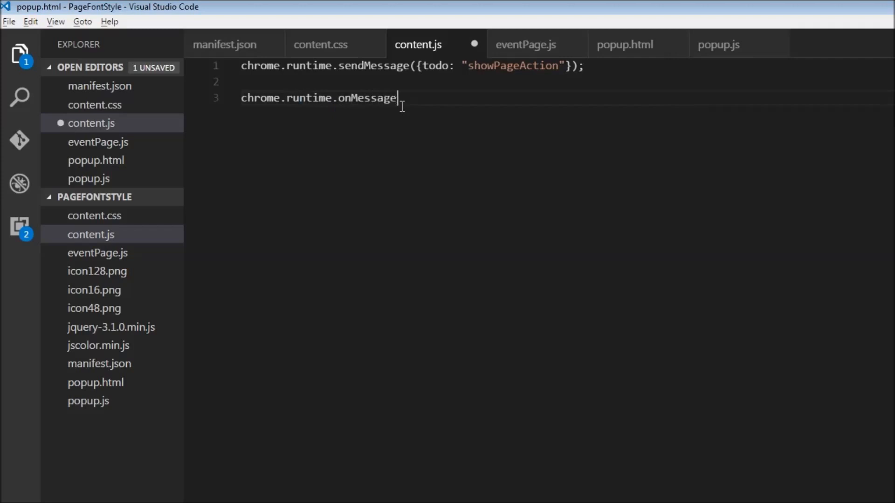
pyautogui.write('.addListene')
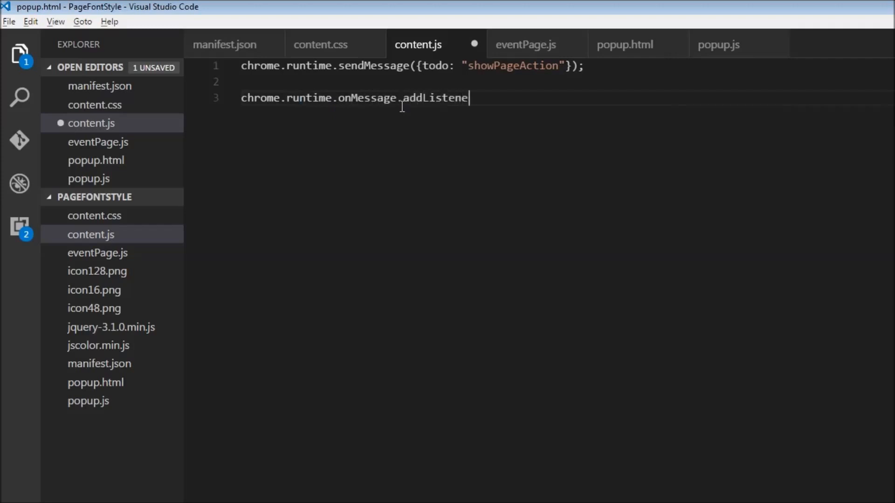
pyautogui.write('()')
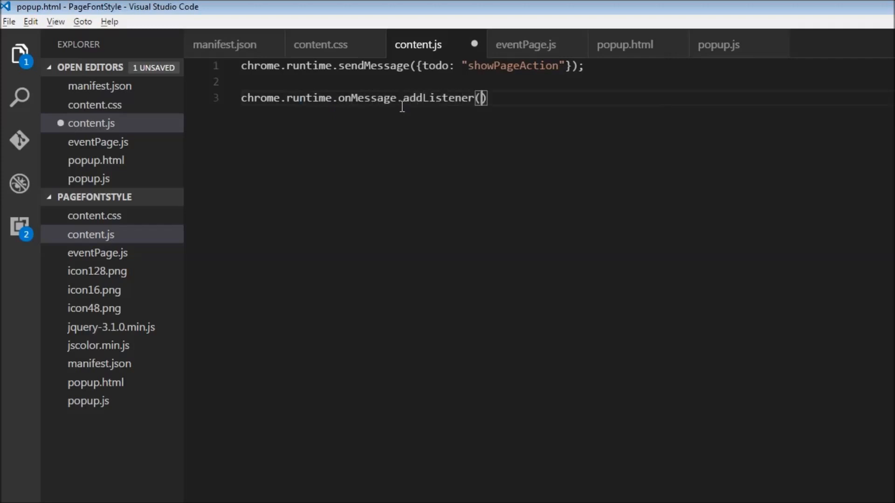
pyautogui.write('function(')
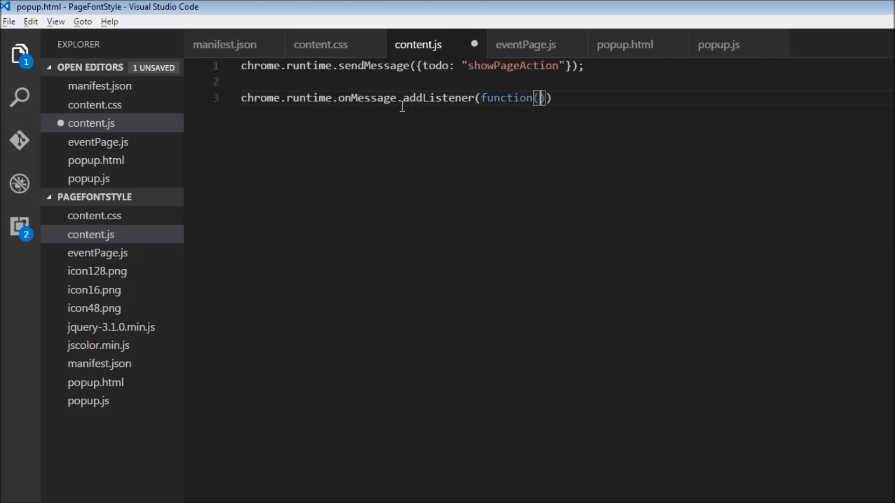
pyautogui.write('request')
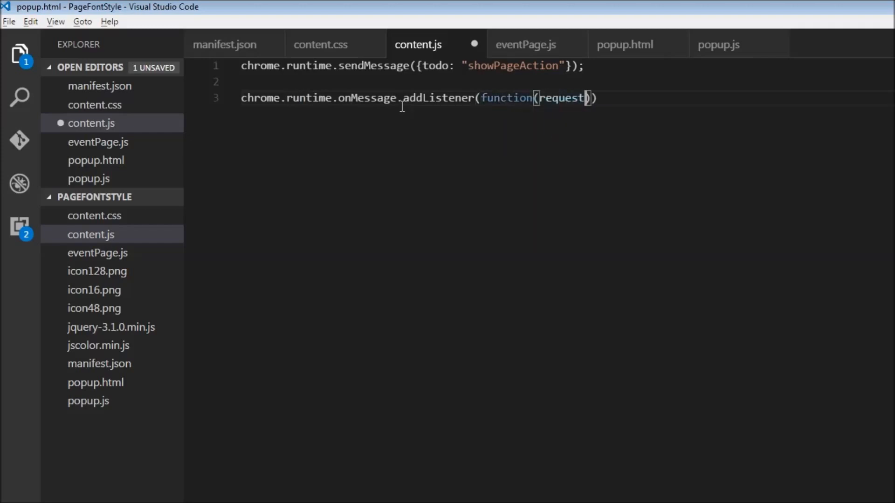
pyautogui.write(', sender, sendResponse')
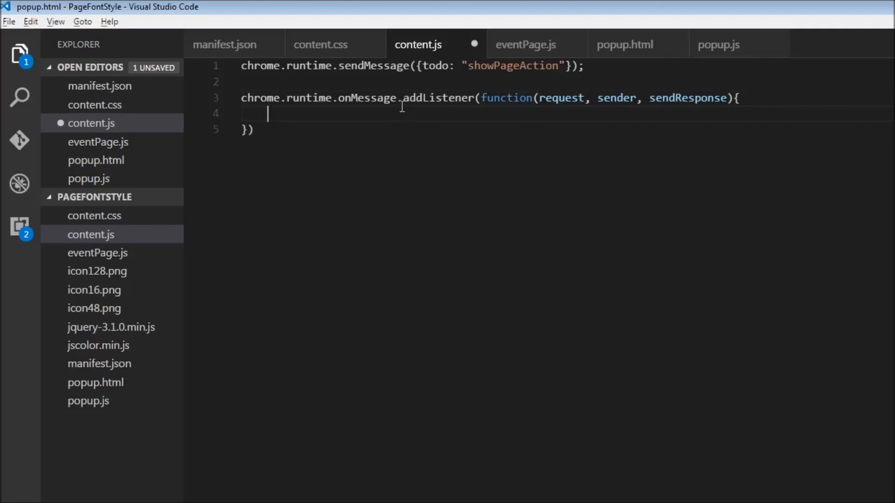
# Step: Add an if block checking request.todo == "changeColor"
pyautogui.write('if')
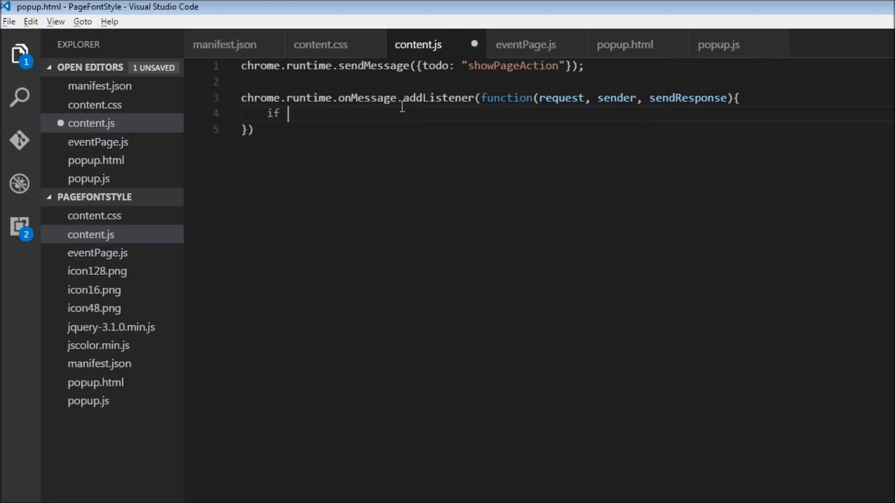
pyautogui.write('(request.')
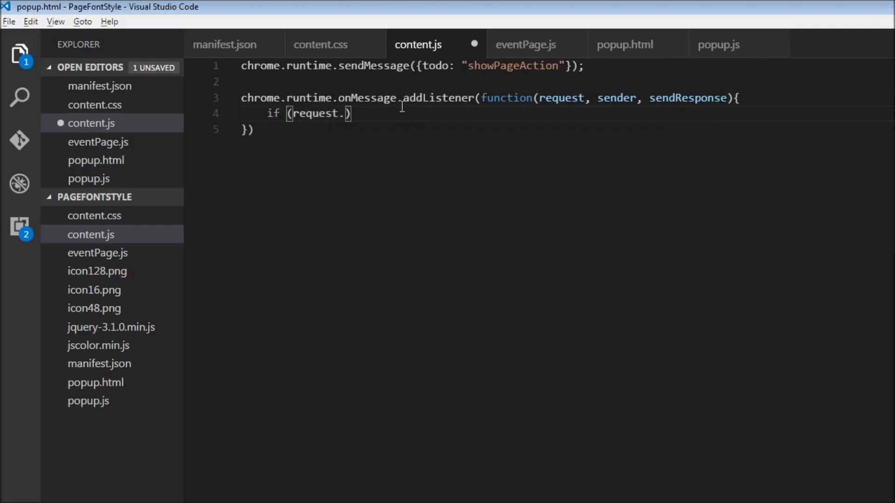
pyautogui.write('todo')
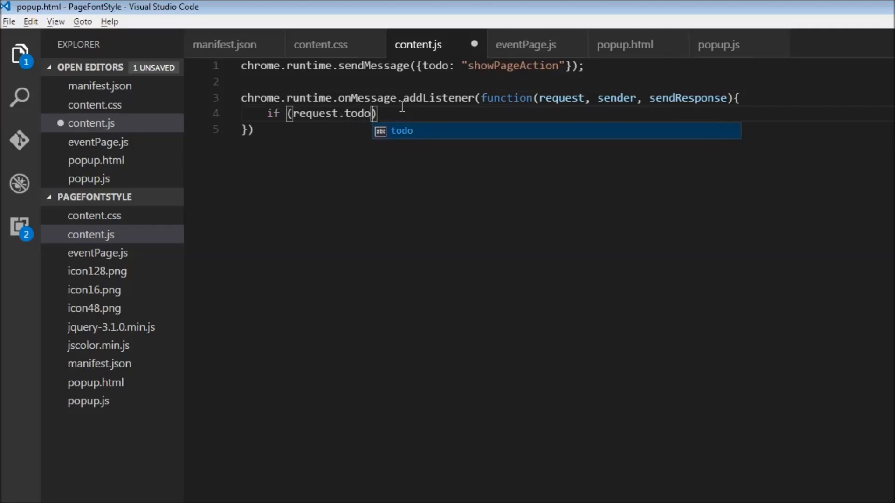
pyautogui.write('== ""')
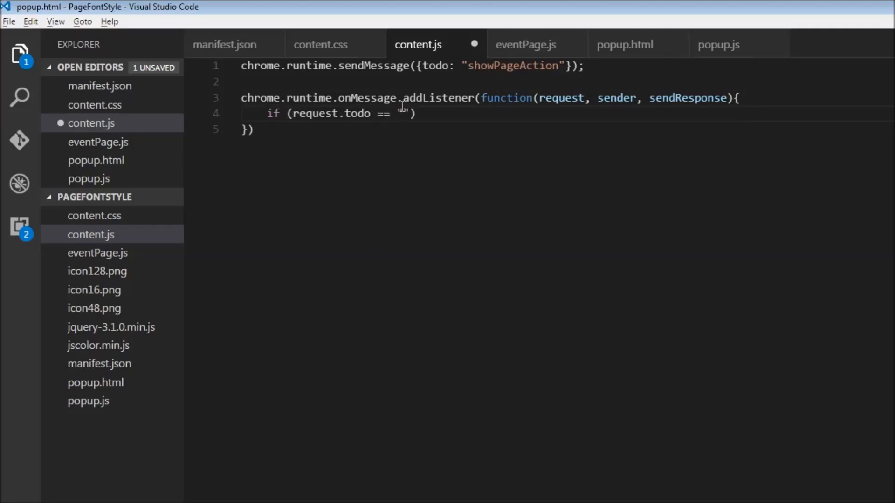
pyautogui.write('changeColor')
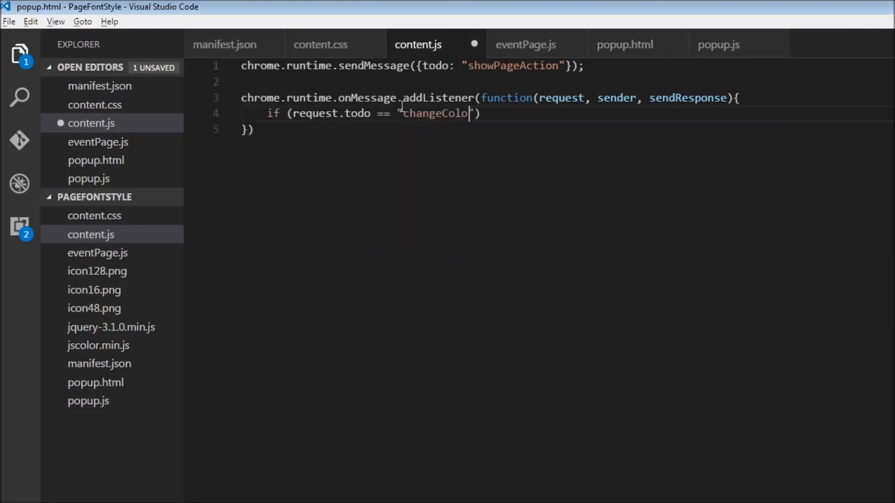
pyautogui.write('r"){}')
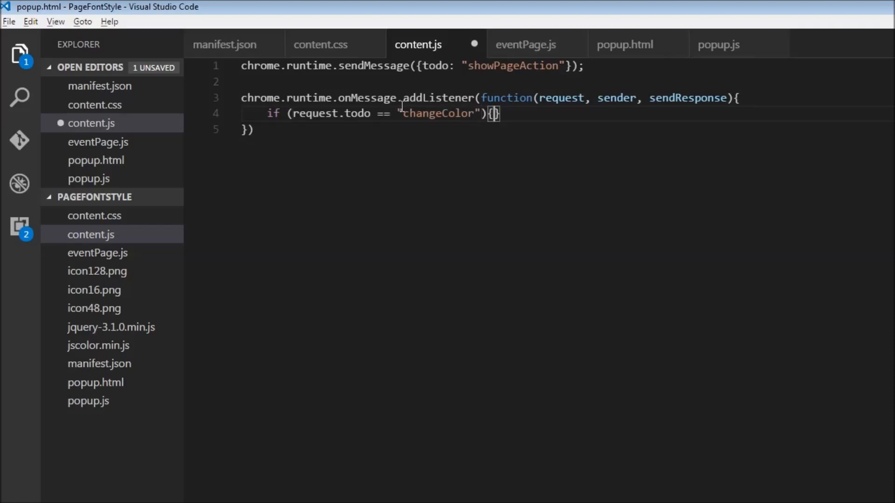
# Step: Declare var addColor = '#' + request.clickedColor inside the if block
pyautogui.write('var c')
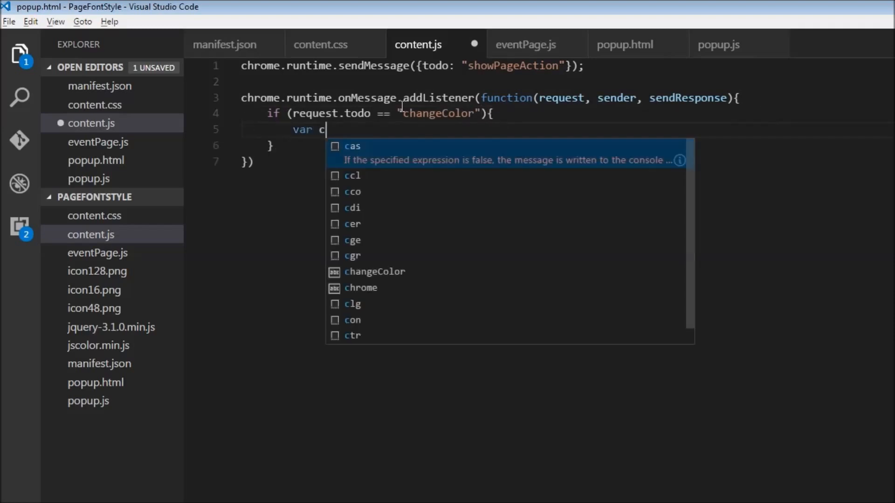
pyautogui.write('addColo')
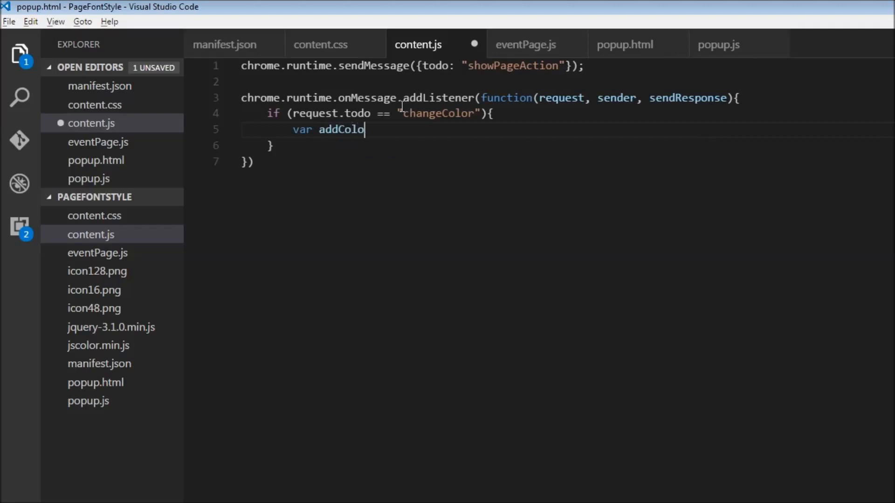
pyautogui.write('r')
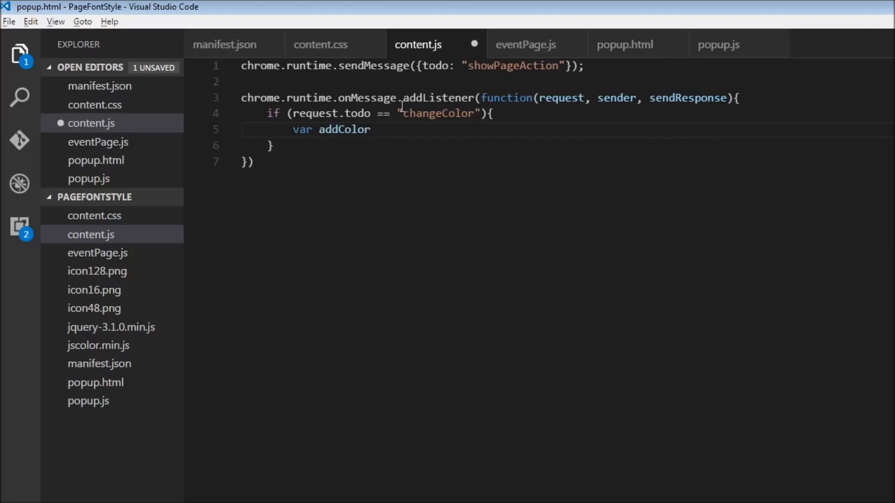
pyautogui.write("= ''")
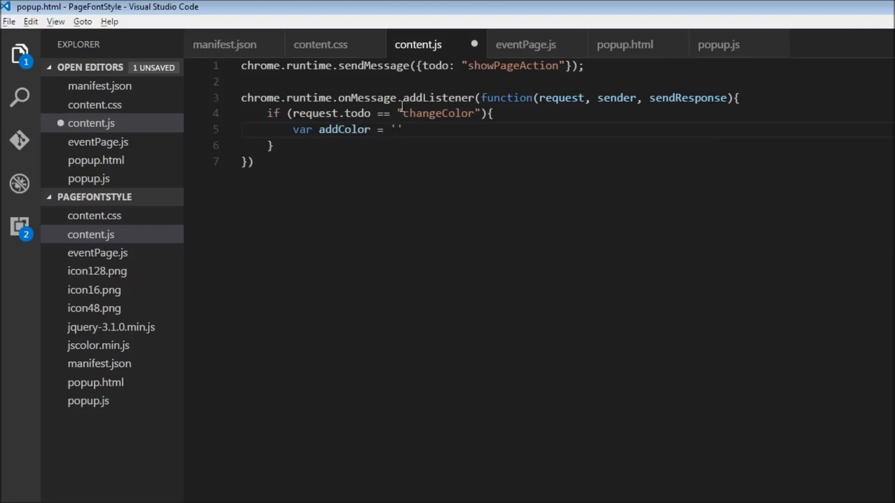
pyautogui.write("#' +")
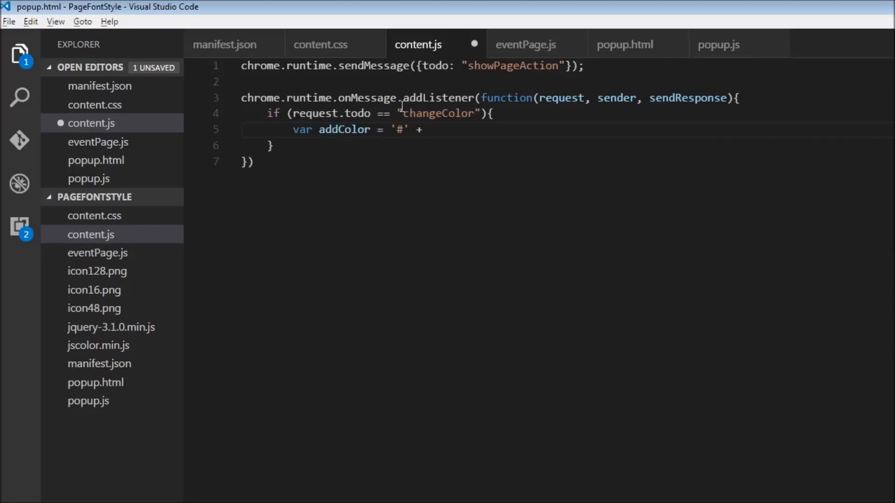
pyautogui.write('request.')
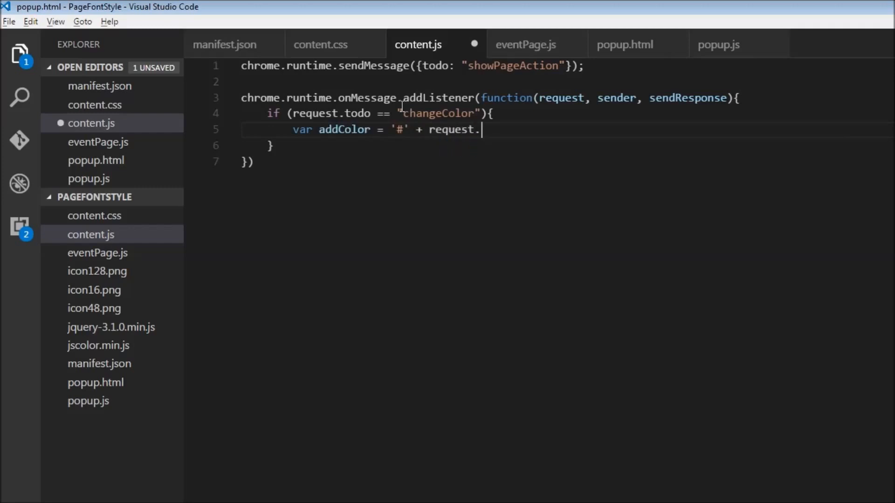
pyautogui.write('clicked')
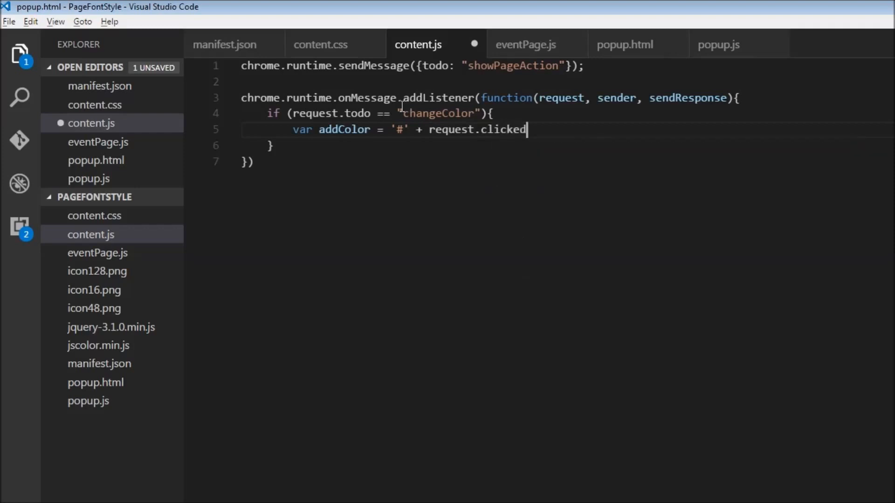
pyautogui.write('Color')
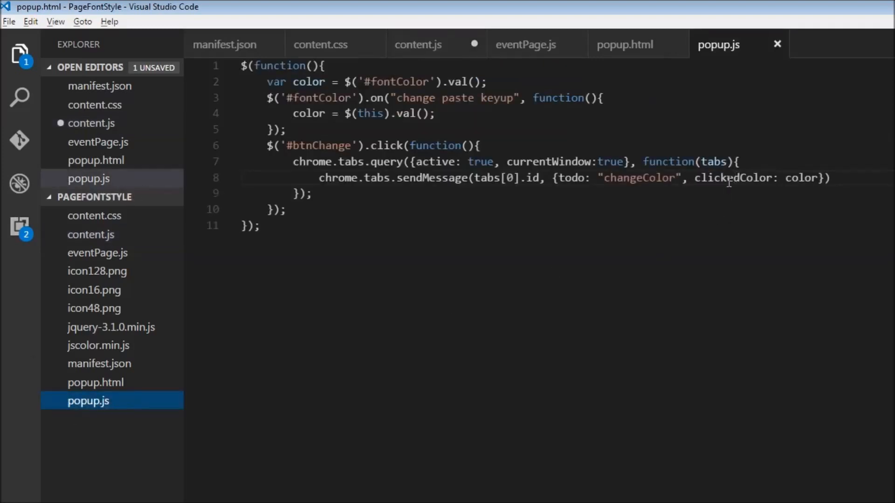
# Step: End line 5 with a semicolon and begin line 6 with $('
pyautogui.click(91, 234)
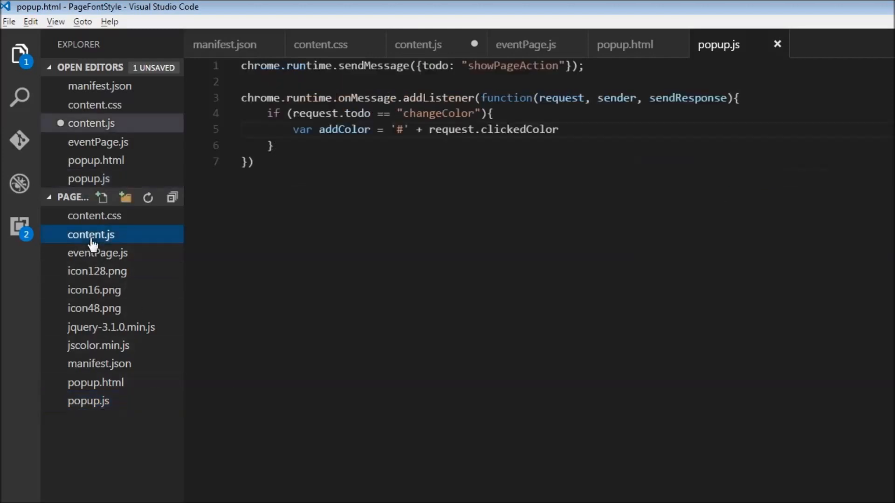
pyautogui.click(90, 234)
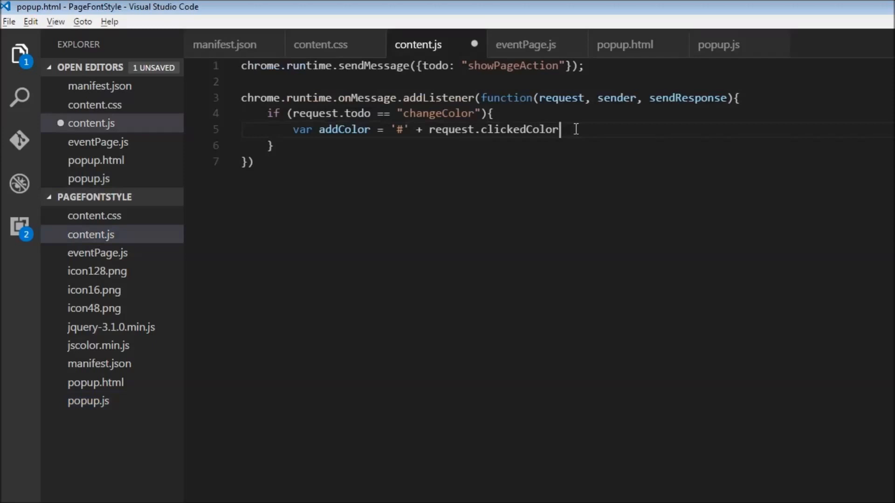
pyautogui.write(';')
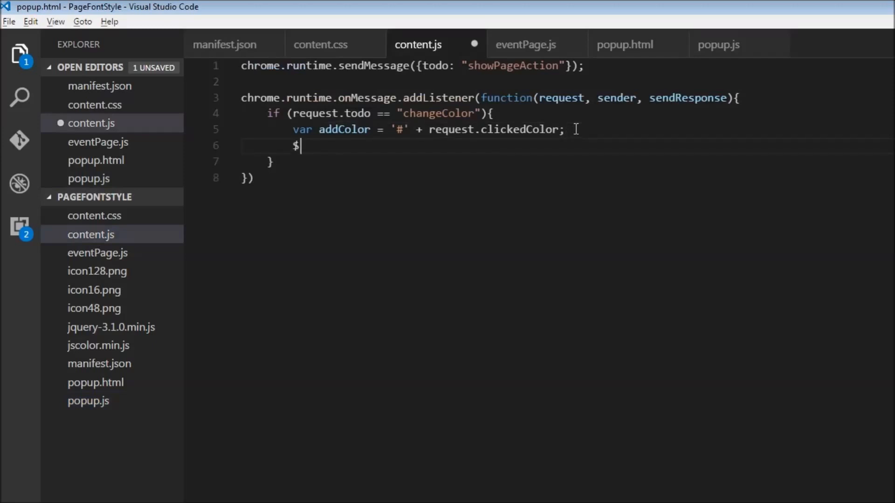
pyautogui.write('(')
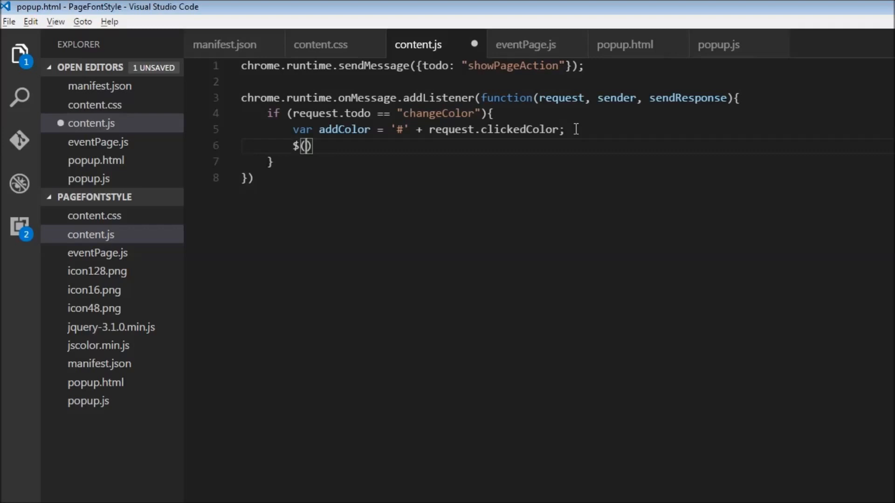
pyautogui.write("'")
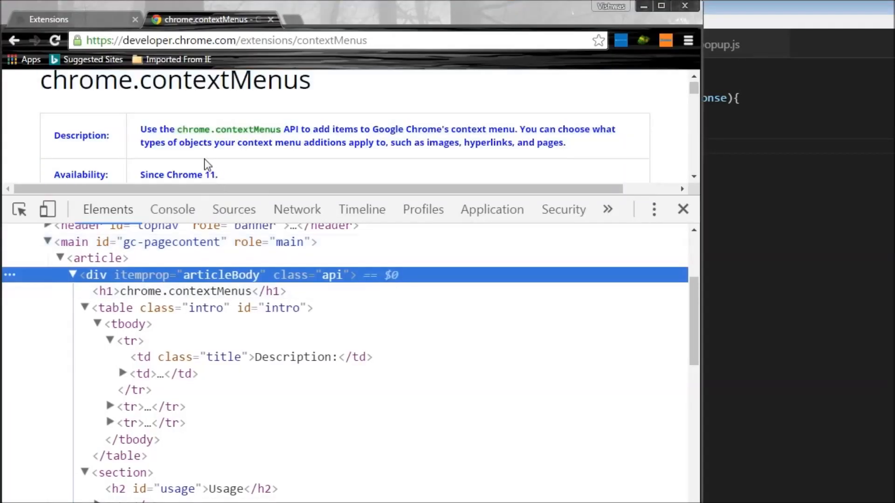
pyautogui.moveTo(205, 275)
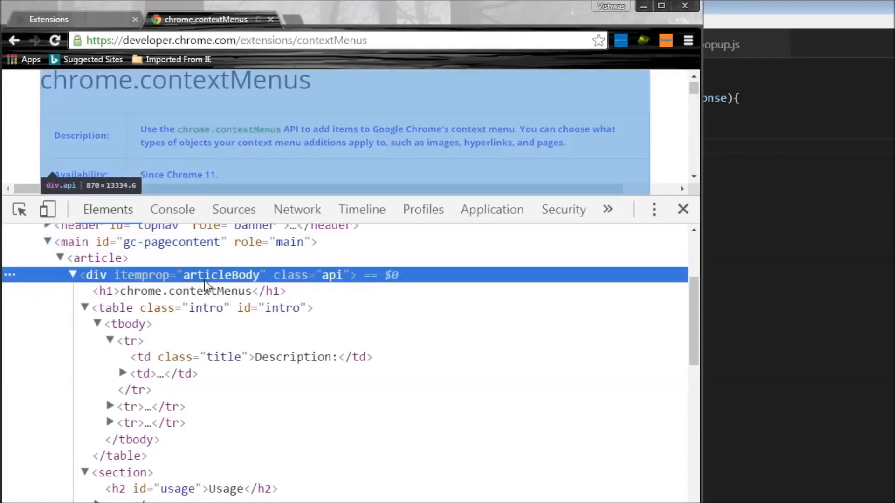
pyautogui.moveTo(320, 281)
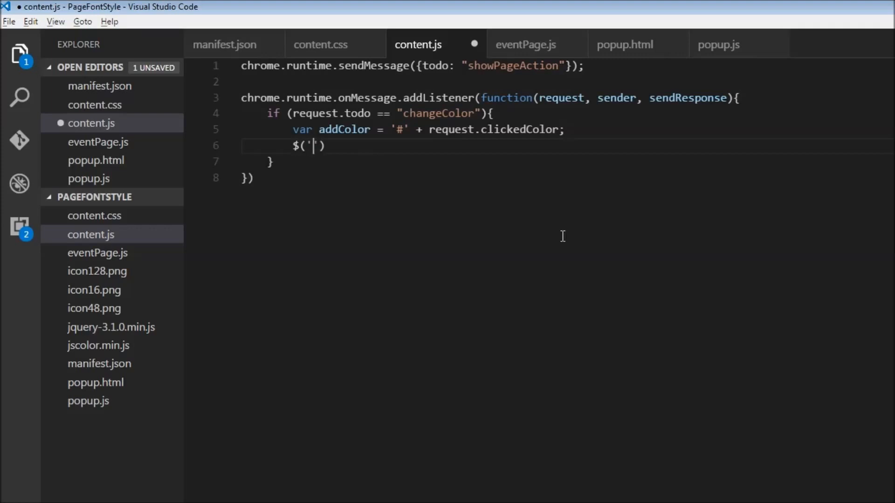
# Step: Complete line 6 as $('.api').css('color', addColor); in content.js
pyautogui.write('.api')
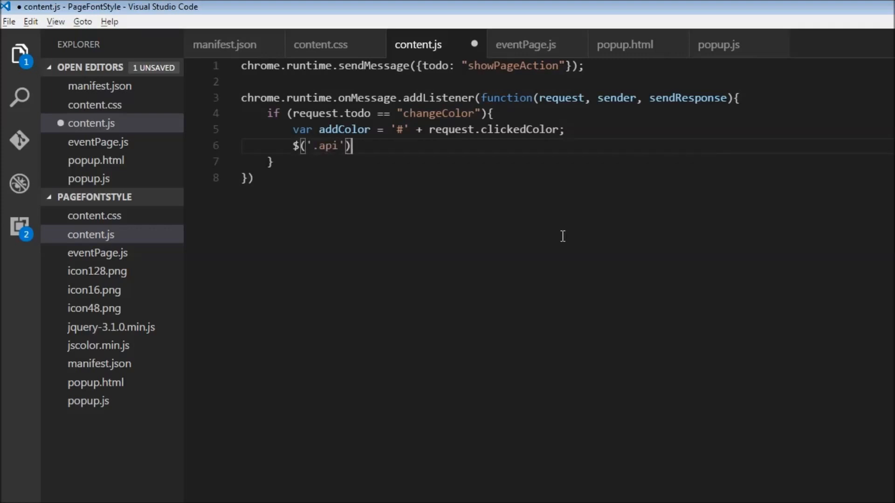
pyautogui.write(".css('")
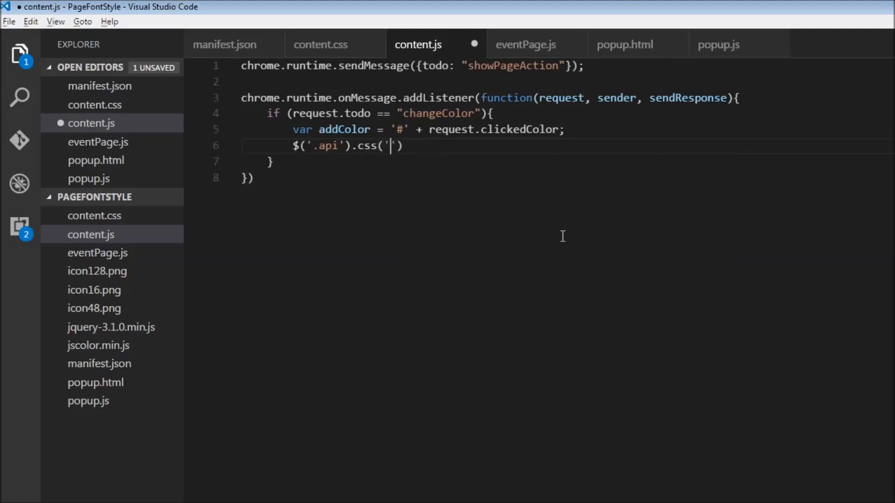
pyautogui.write('color')
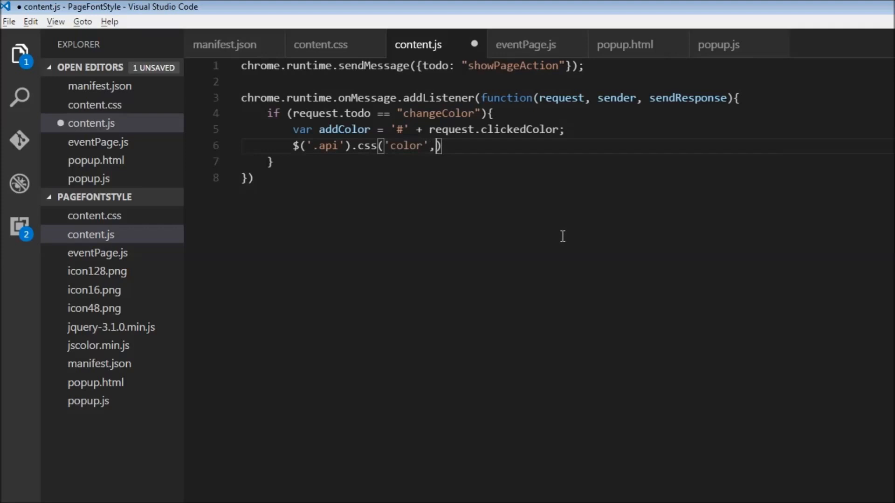
pyautogui.write('addColor')
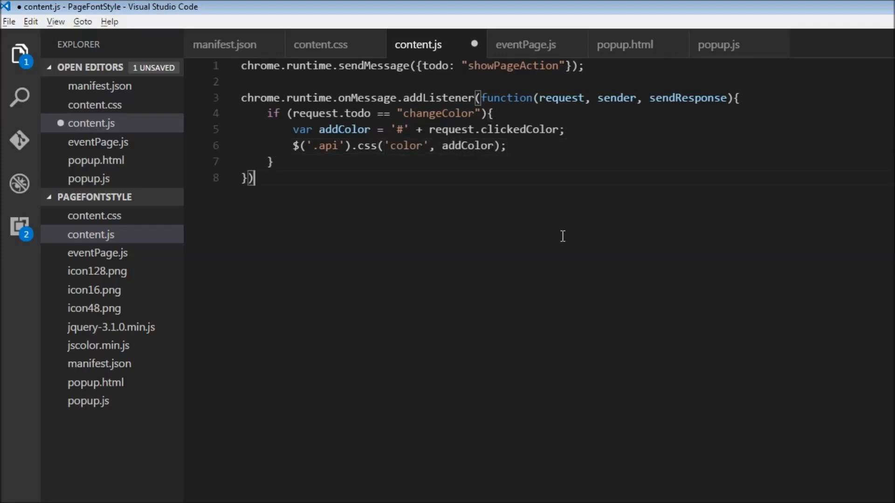
pyautogui.write(';')
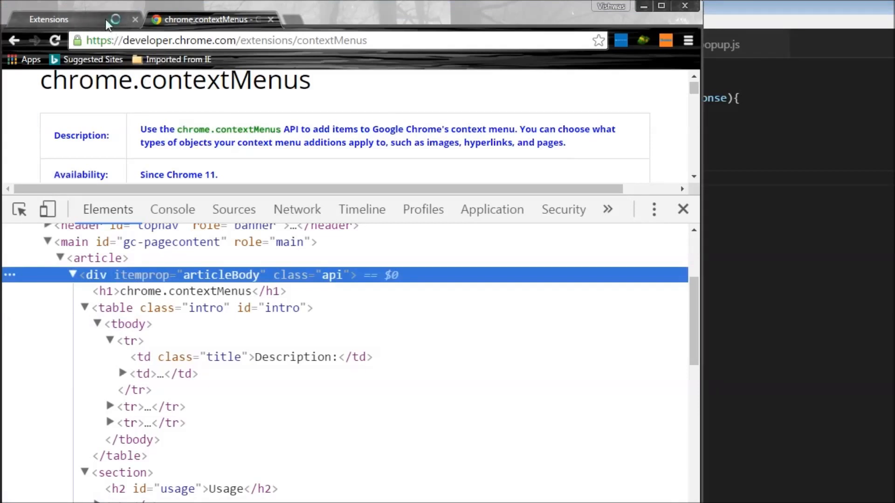
# Step: On the chrome://extensions page, reload the PageFontStyle Extension
pyautogui.click(49, 19)
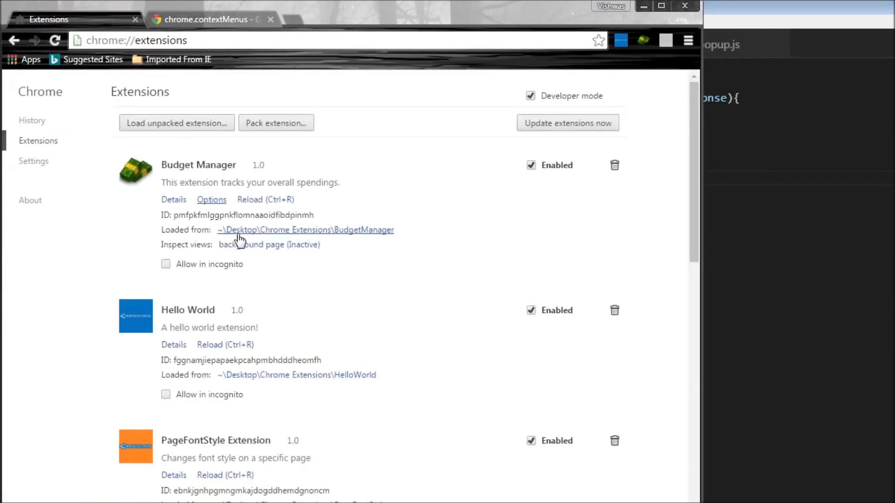
pyautogui.moveTo(233, 462)
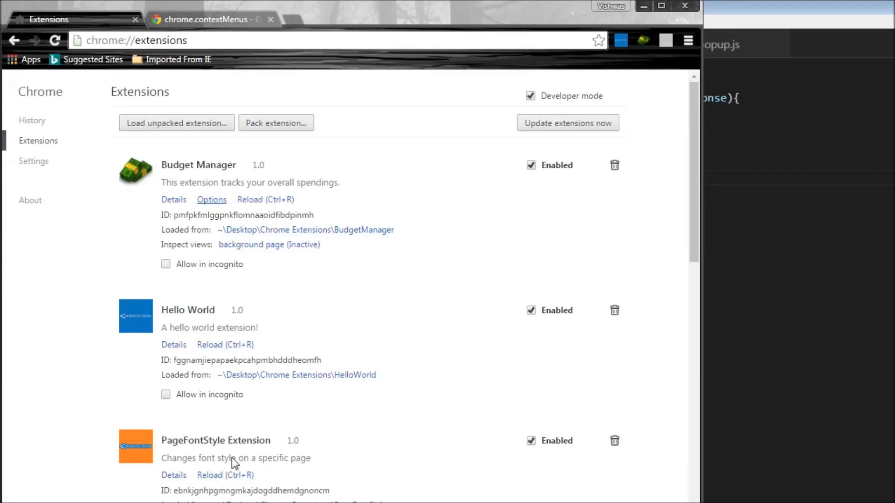
pyautogui.scroll(-3)
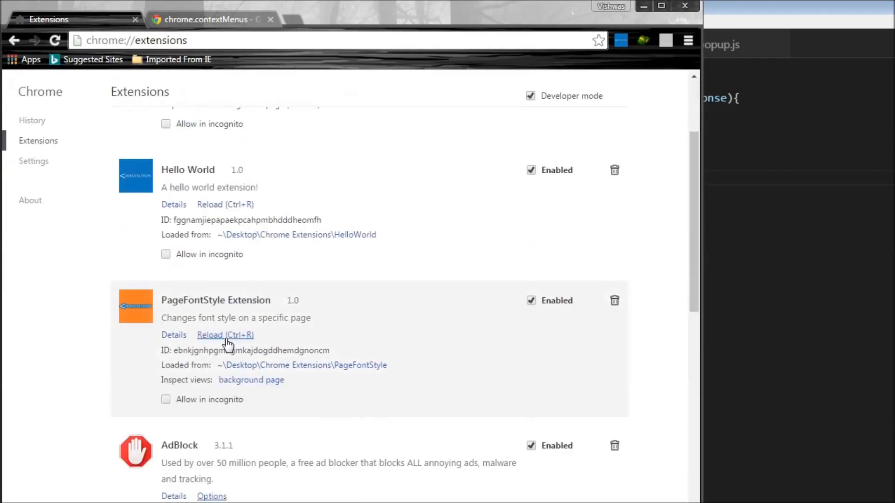
pyautogui.click(205, 19)
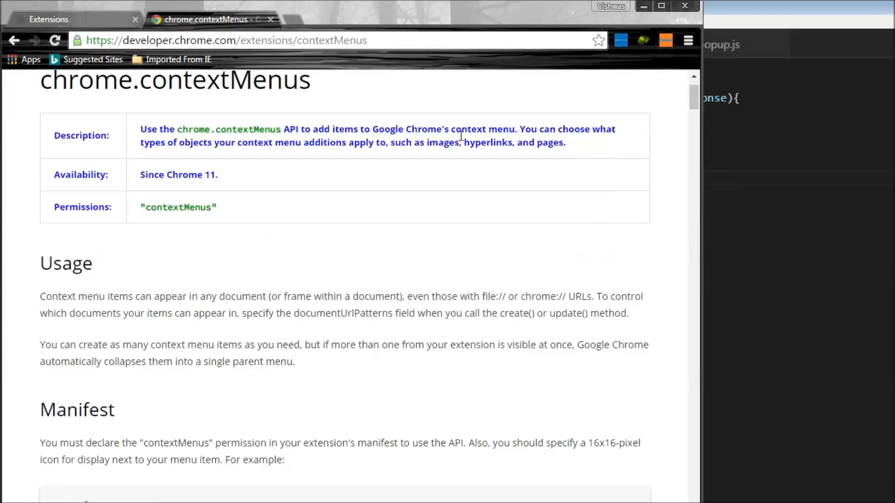
pyautogui.moveTo(162, 165)
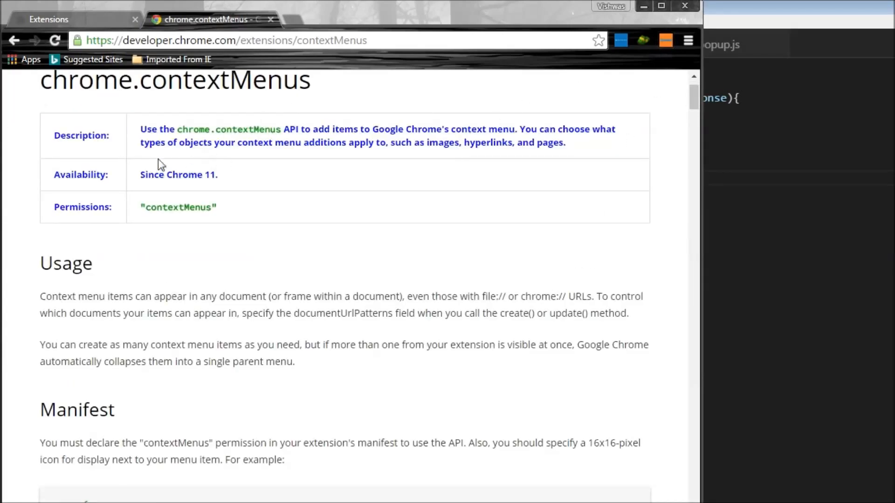
pyautogui.moveTo(222, 243)
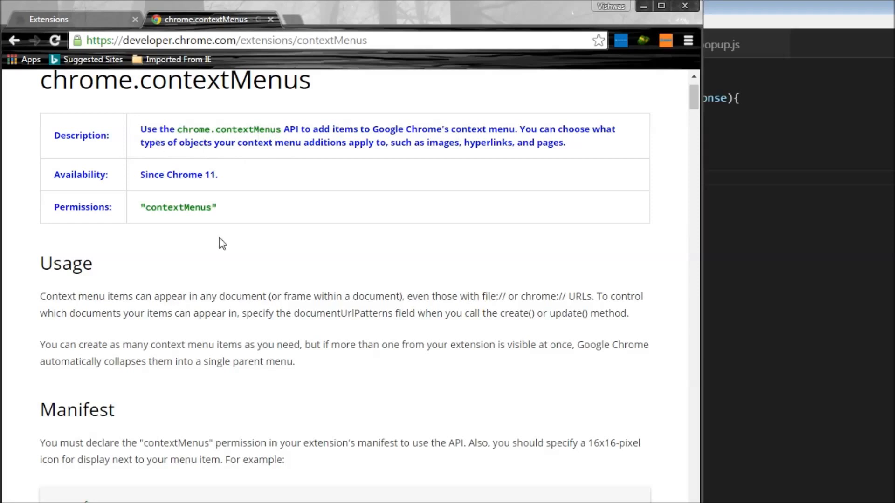
# Step: Open the PageFontStyle popup on the contextMenus docs page and pick a new text color
pyautogui.scroll(-3)
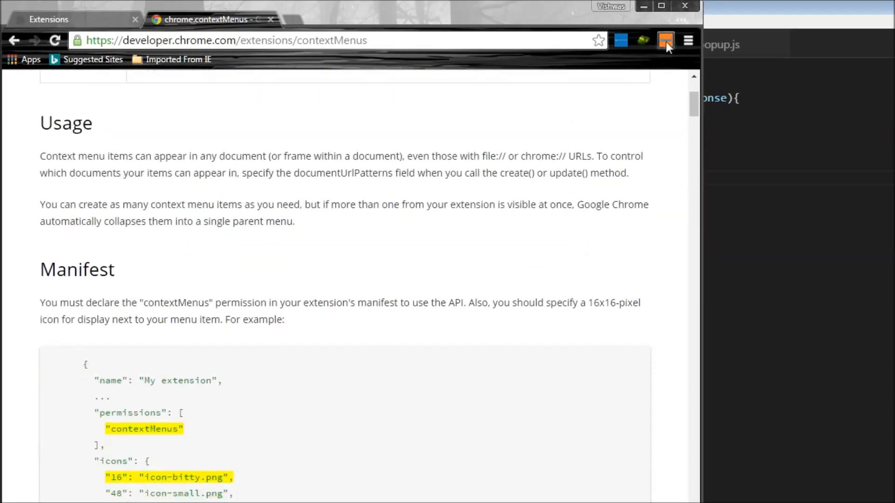
pyautogui.click(665, 40)
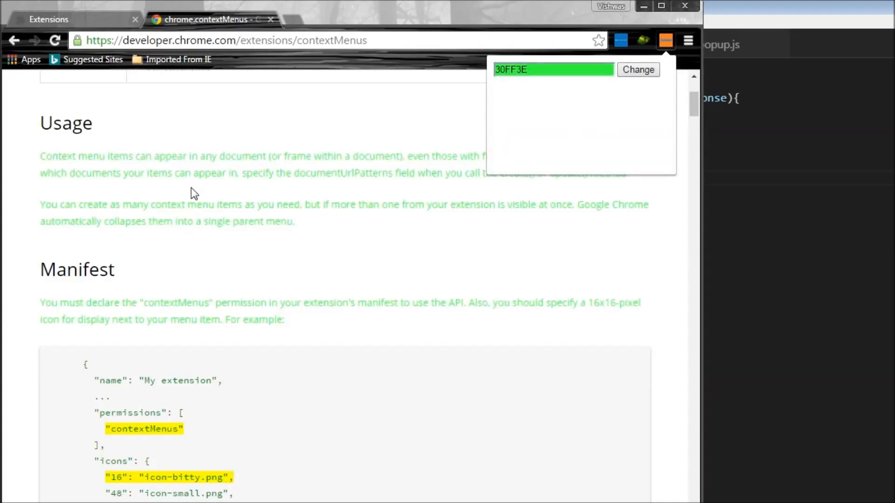
pyautogui.click(551, 69)
pyautogui.write('FF1414')
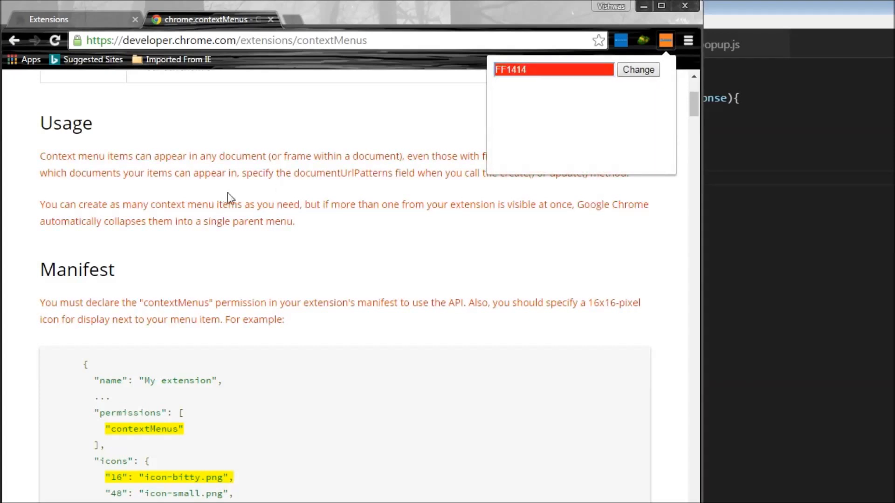
pyautogui.moveTo(288, 255)
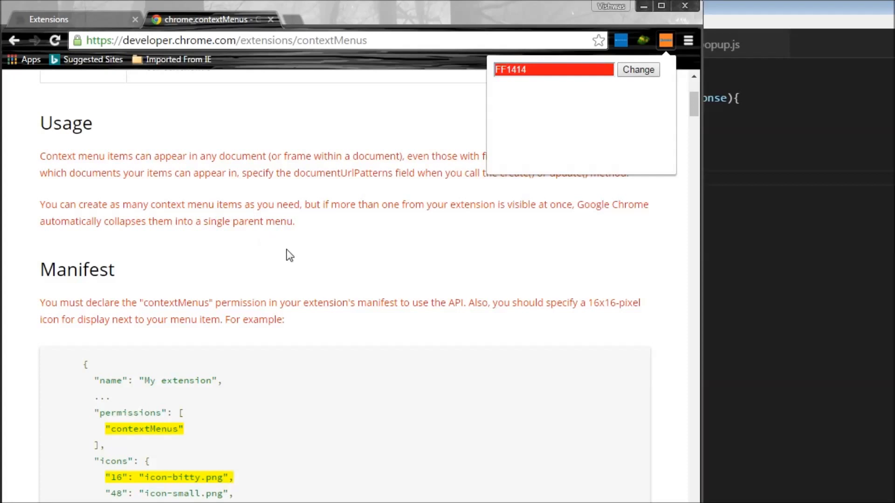